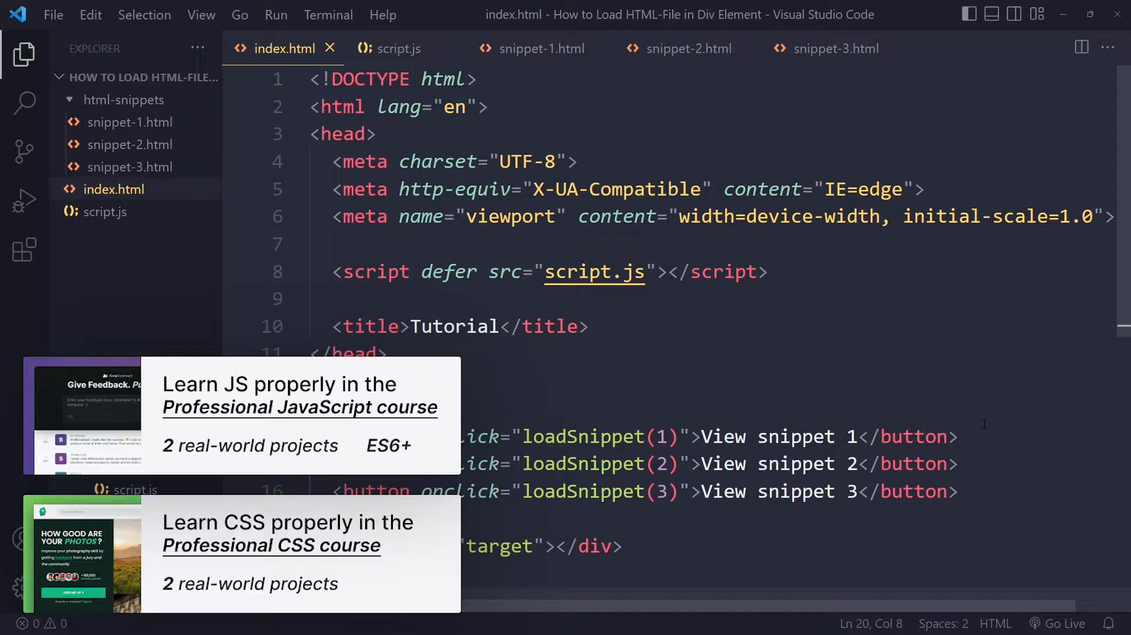
pyautogui.moveTo(978, 433)
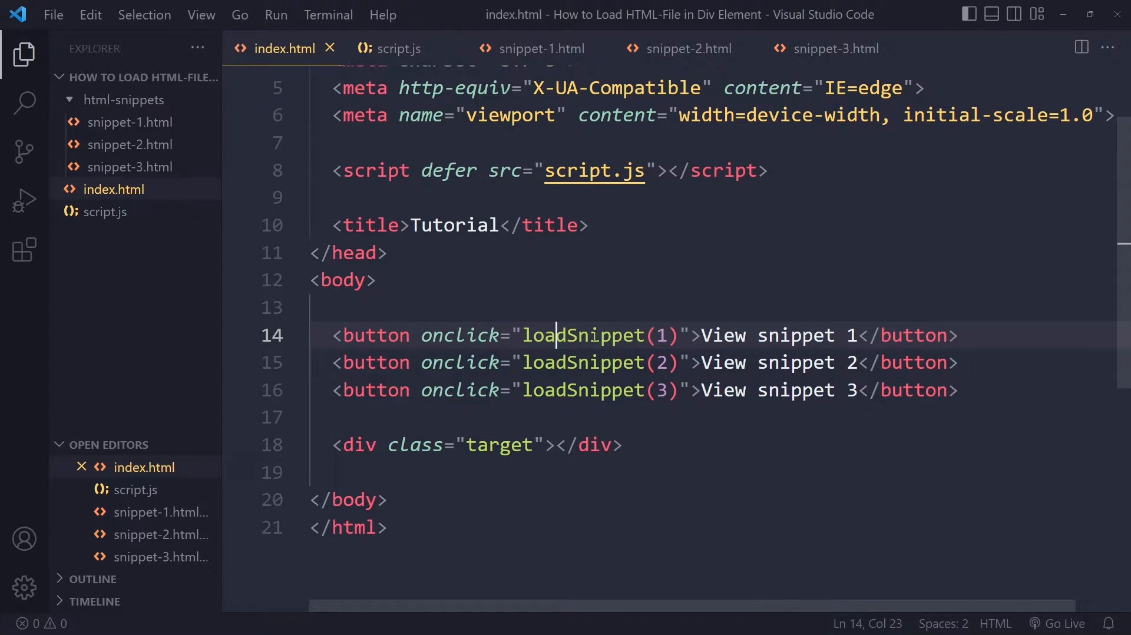
# Review the loadSnippet button calls and the three snippet files, then return to script.js.
pyautogui.click(398, 48)
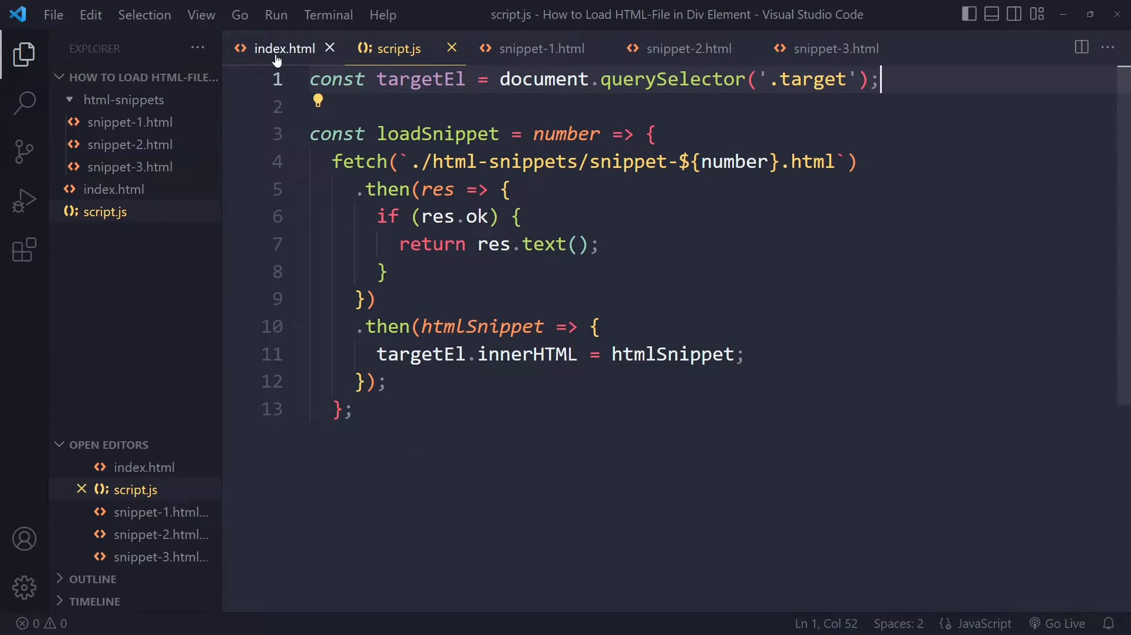
pyautogui.click(284, 49)
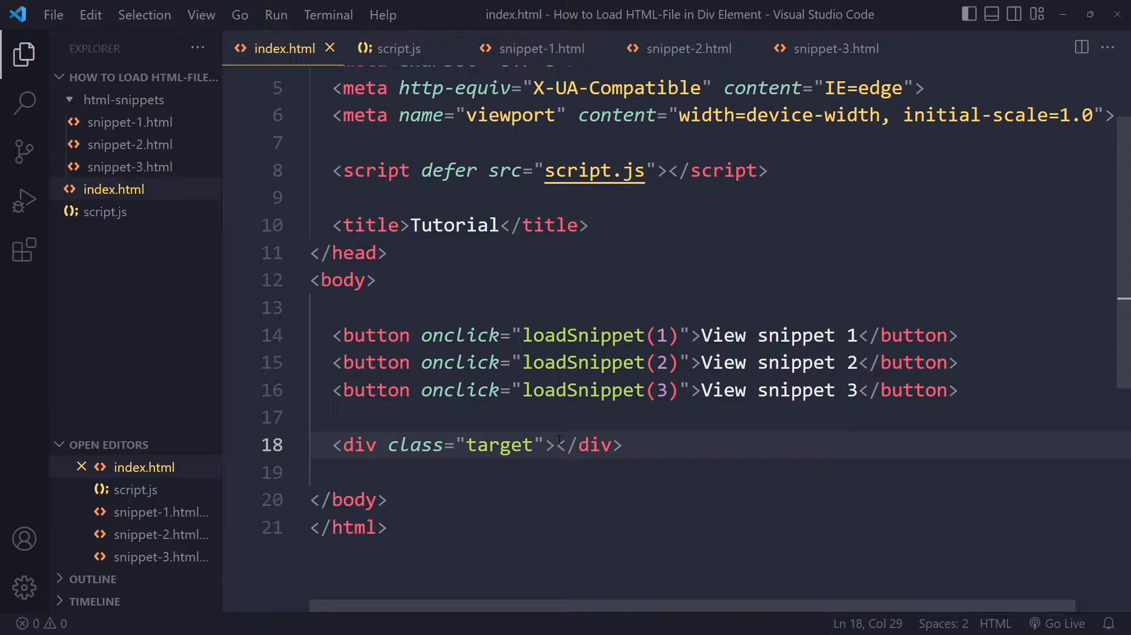
pyautogui.click(602, 334)
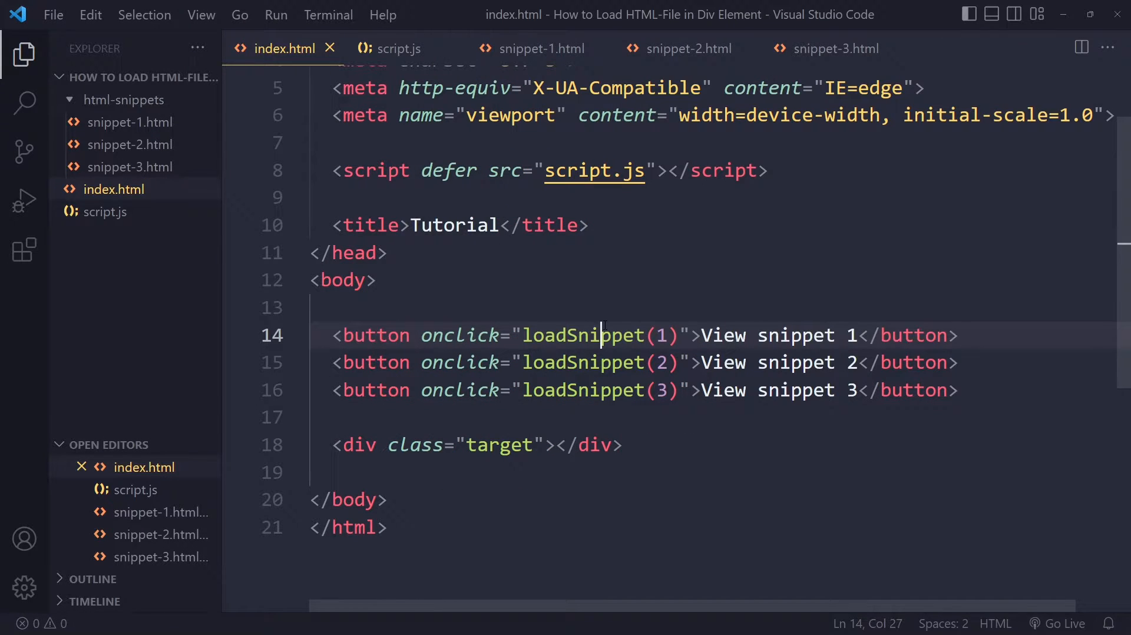
pyautogui.moveTo(130, 122)
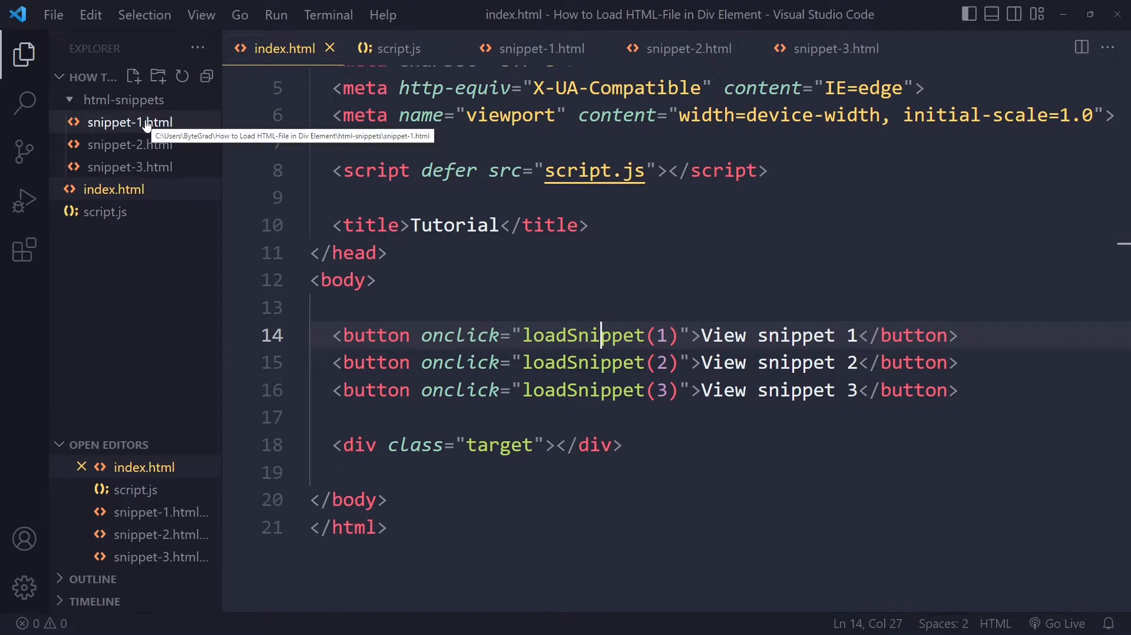
pyautogui.click(398, 48)
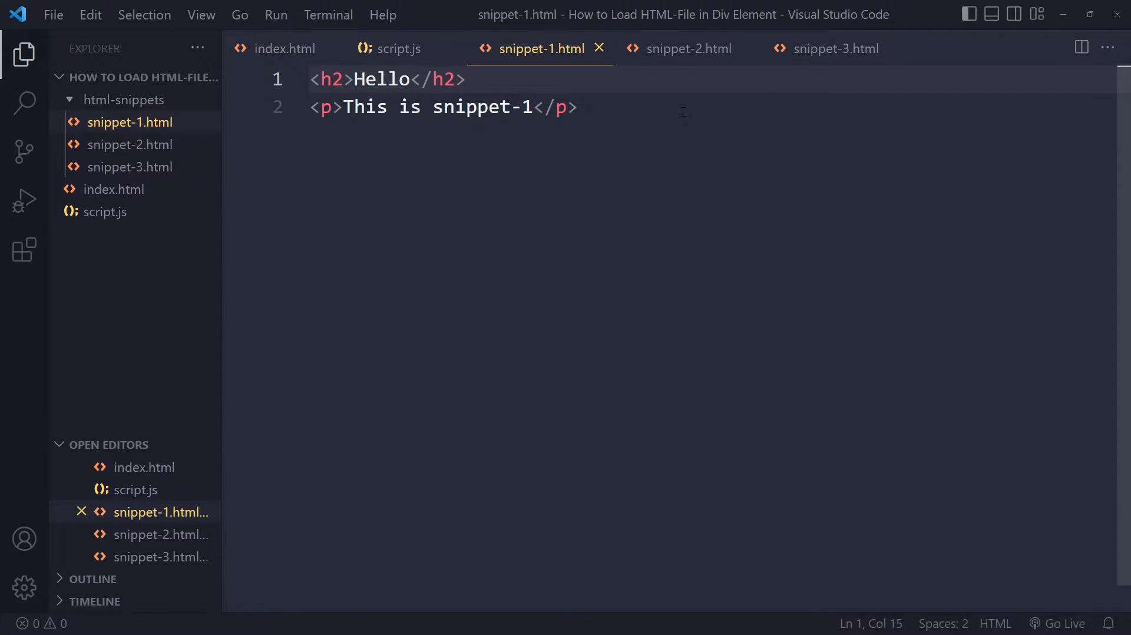
pyautogui.click(687, 48)
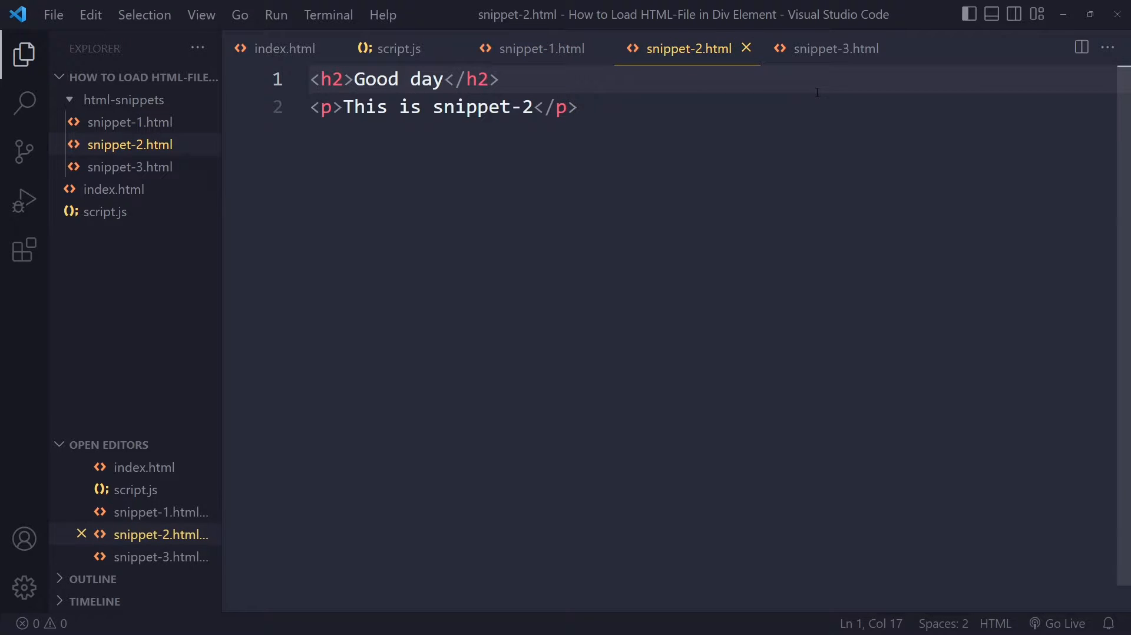
pyautogui.click(835, 48)
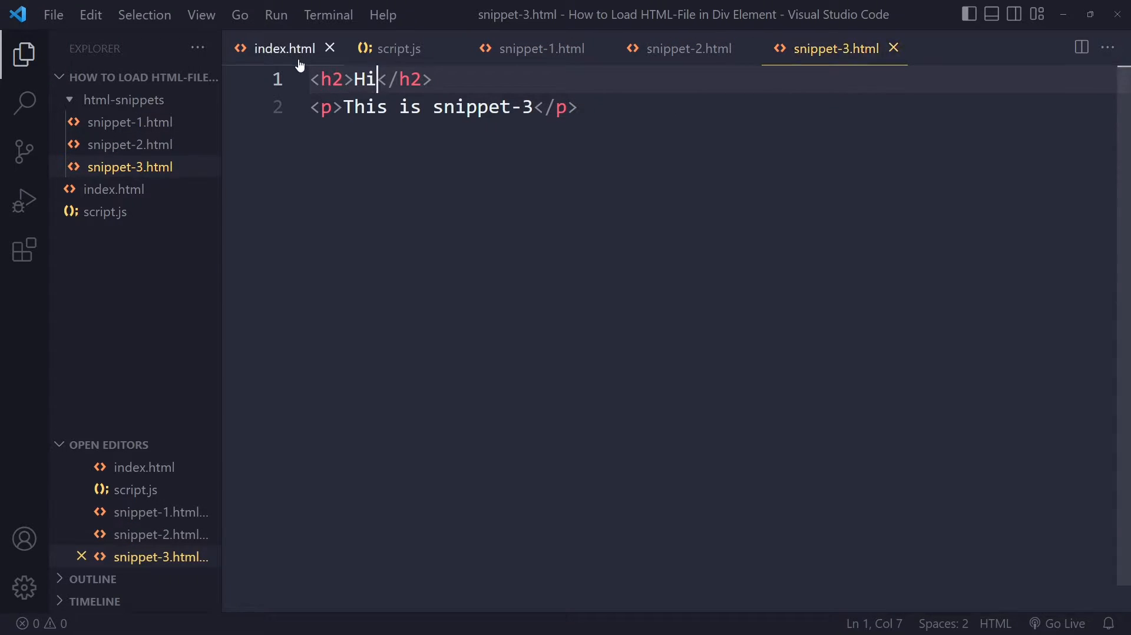
pyautogui.click(284, 48)
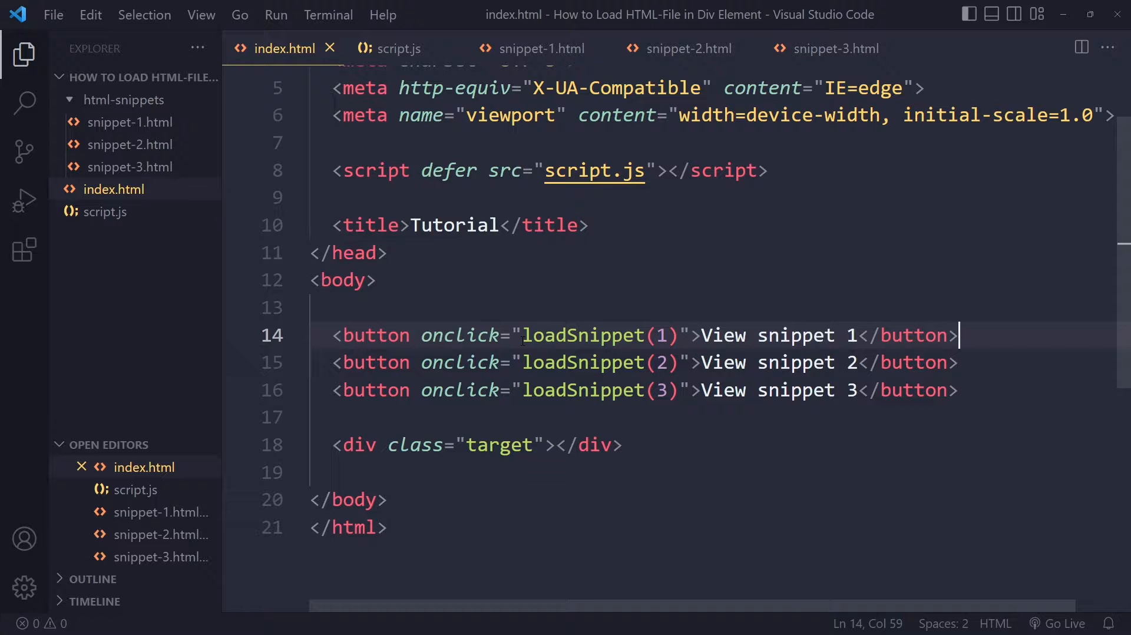
pyautogui.click(397, 48)
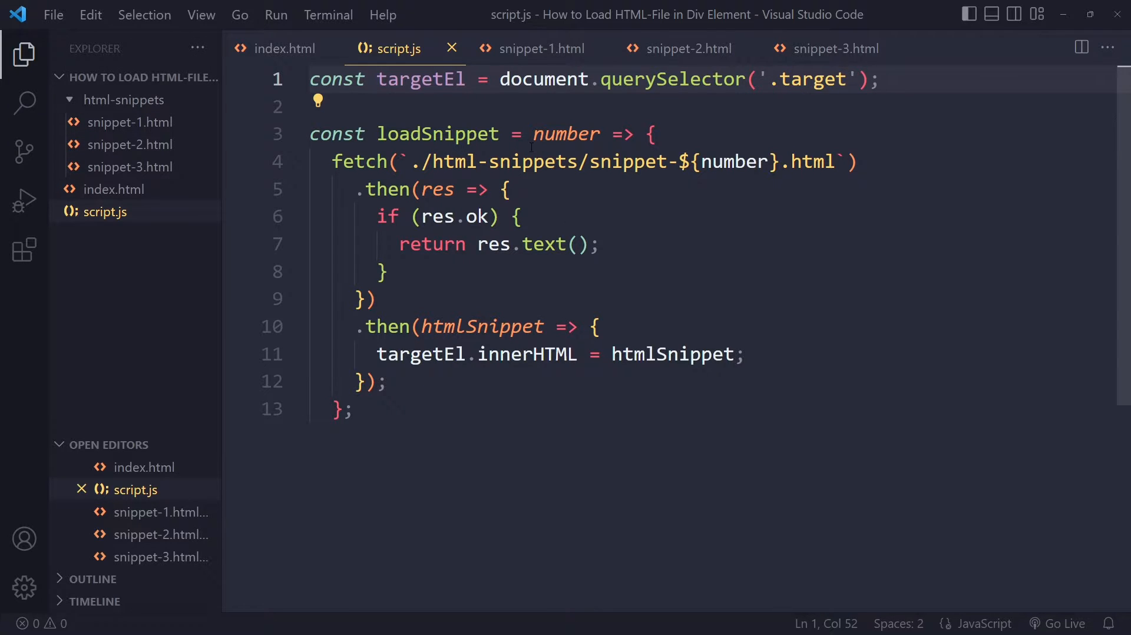
# Inspect the fetch path and number parameter in loadSnippet, undoing a stray quote, then show index.html.
pyautogui.click(284, 49)
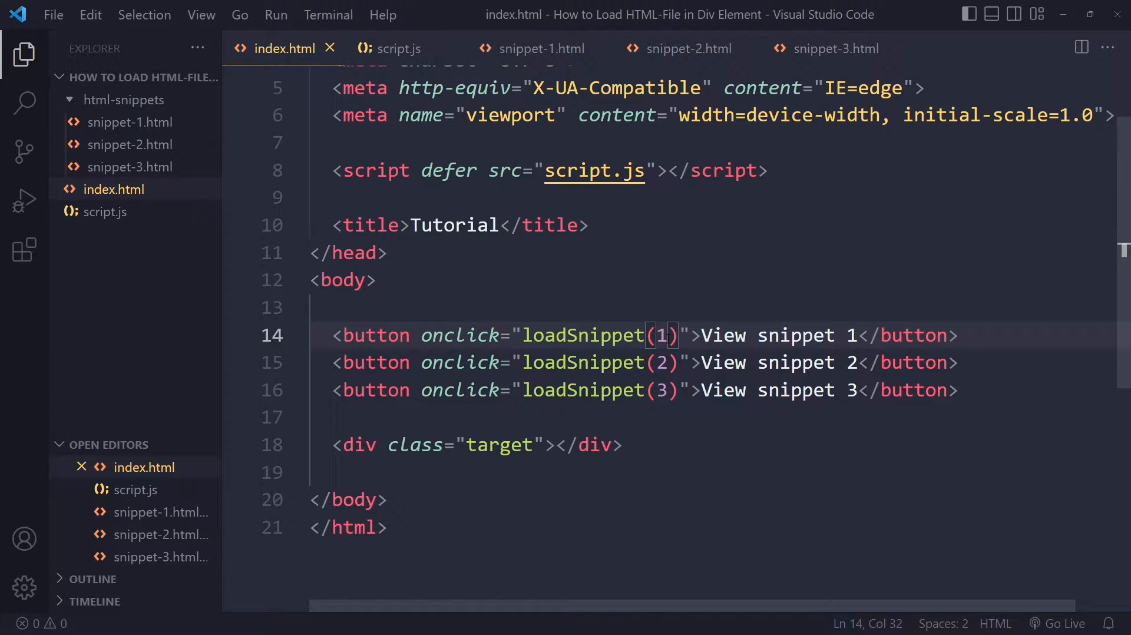
pyautogui.click(398, 48)
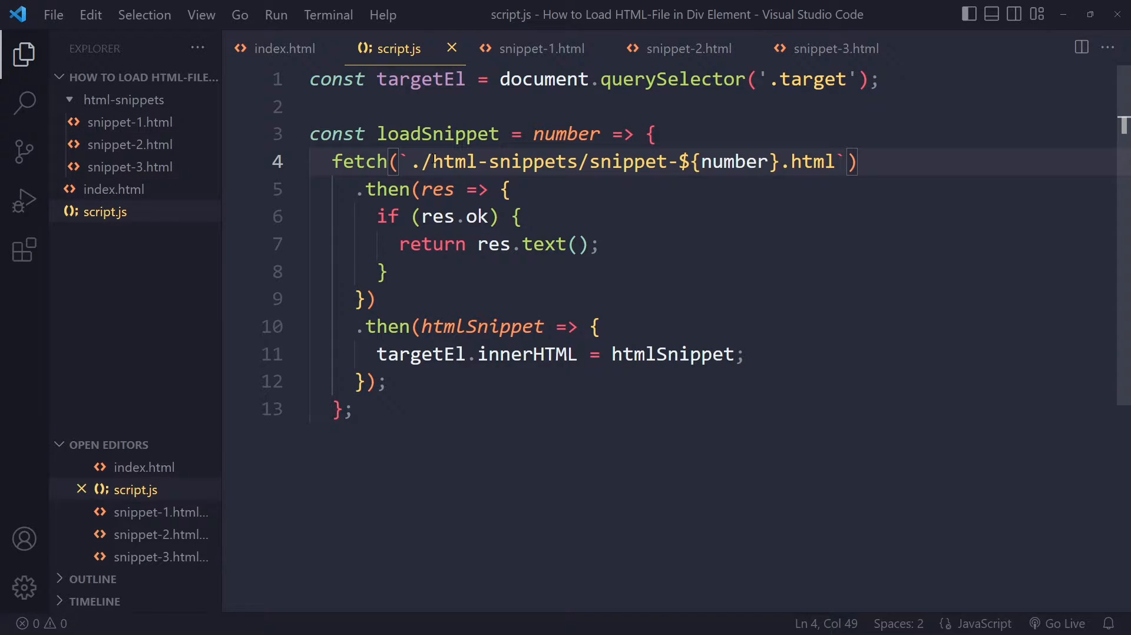
pyautogui.click(434, 162)
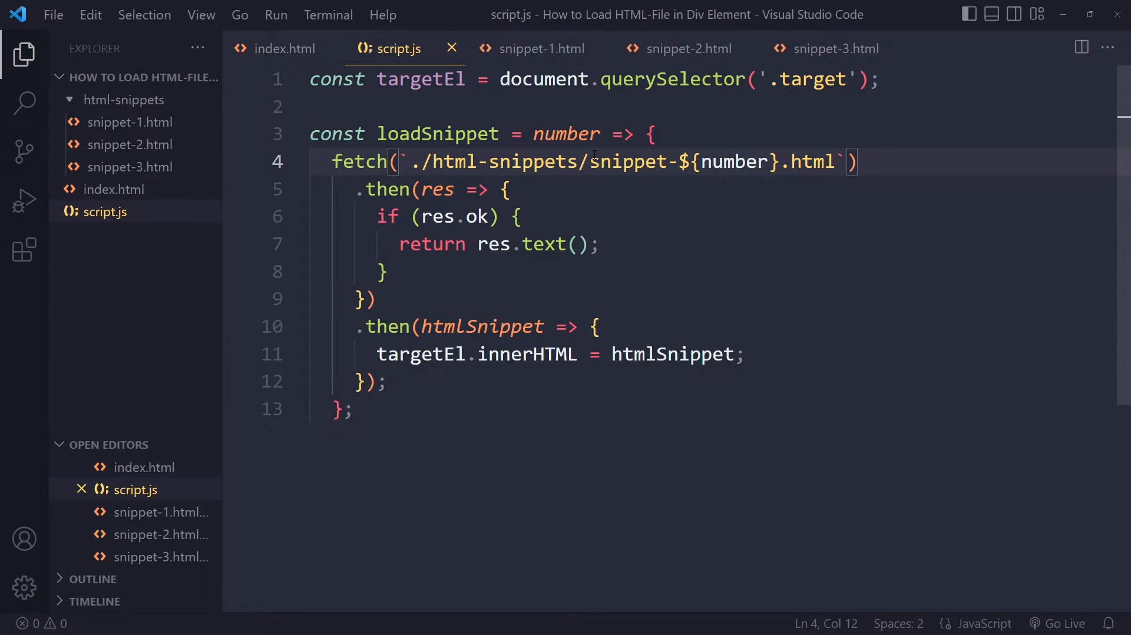
pyautogui.doubleClick(735, 161)
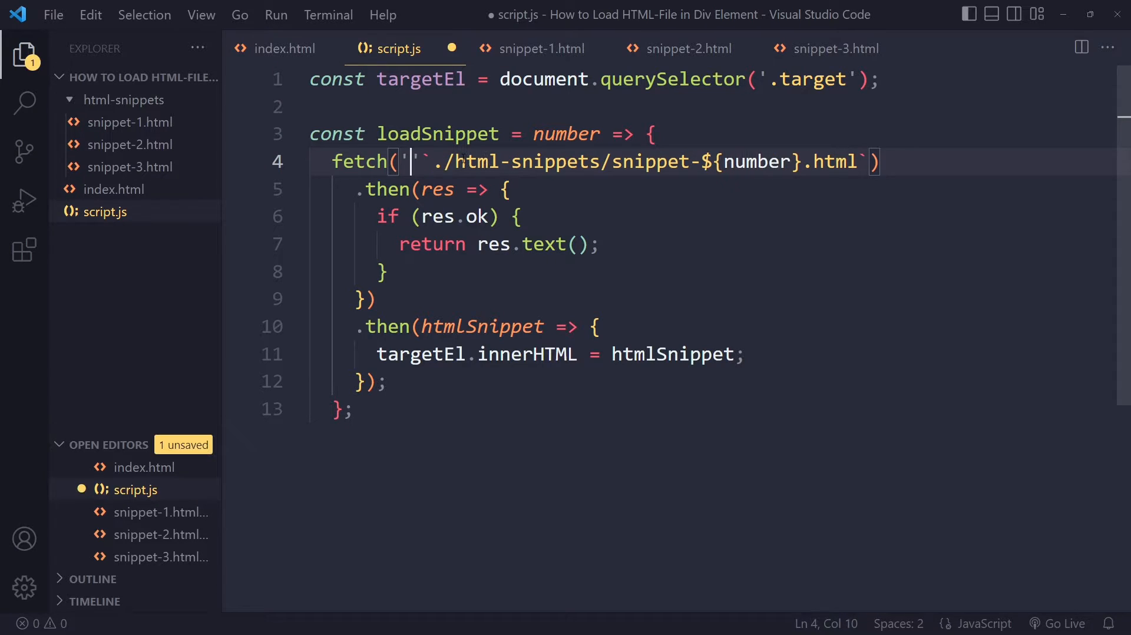
pyautogui.press('Backspace')
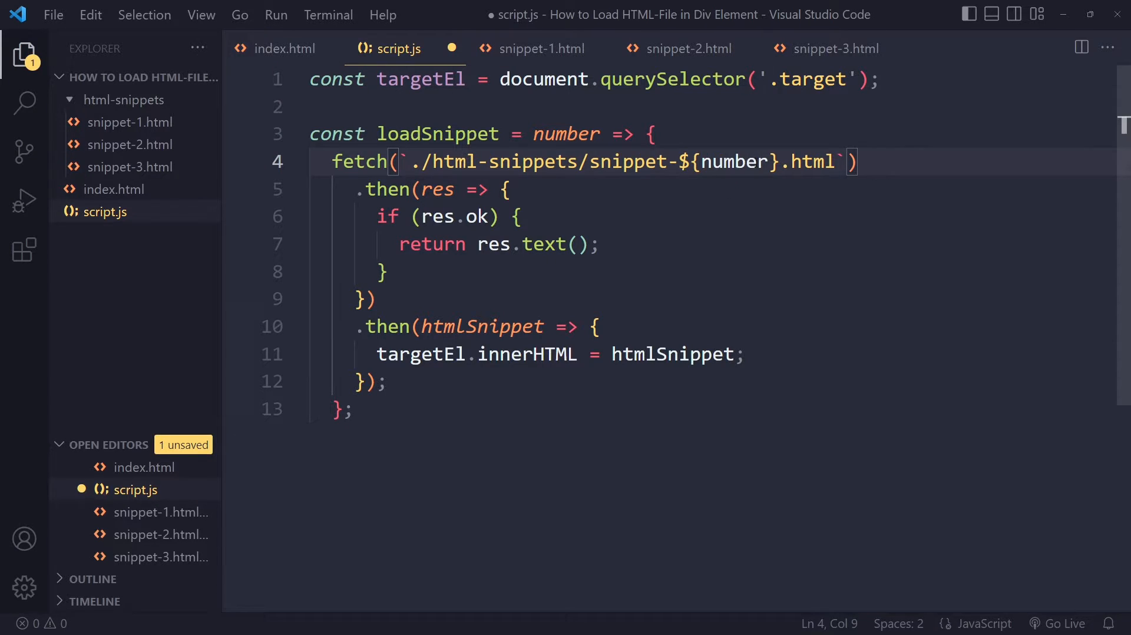
pyautogui.doubleClick(732, 162)
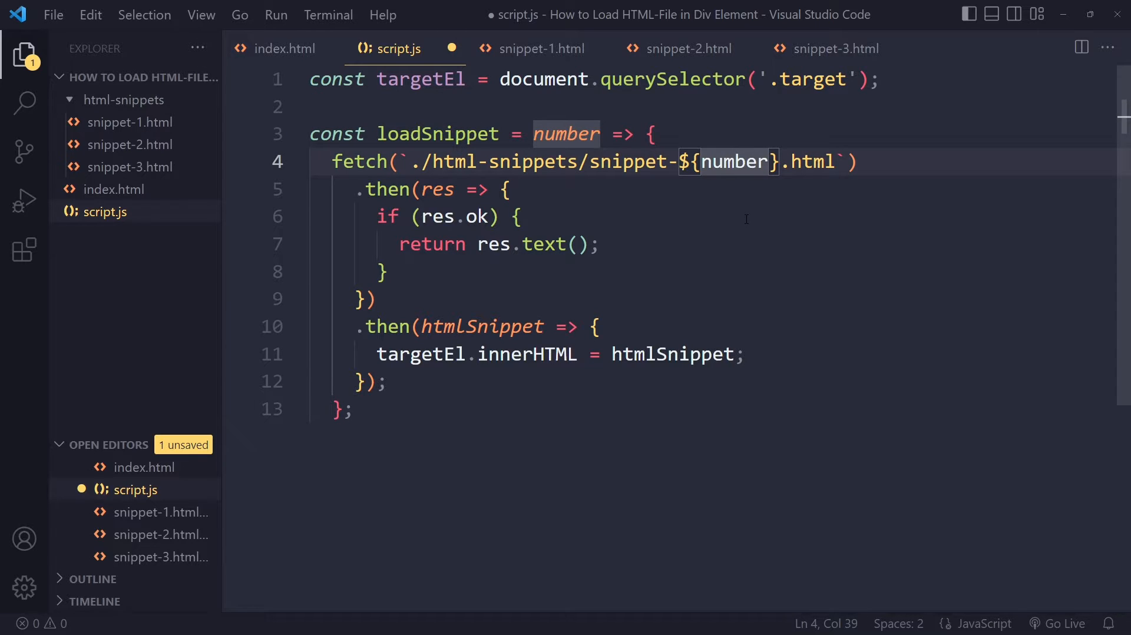
pyautogui.click(566, 135)
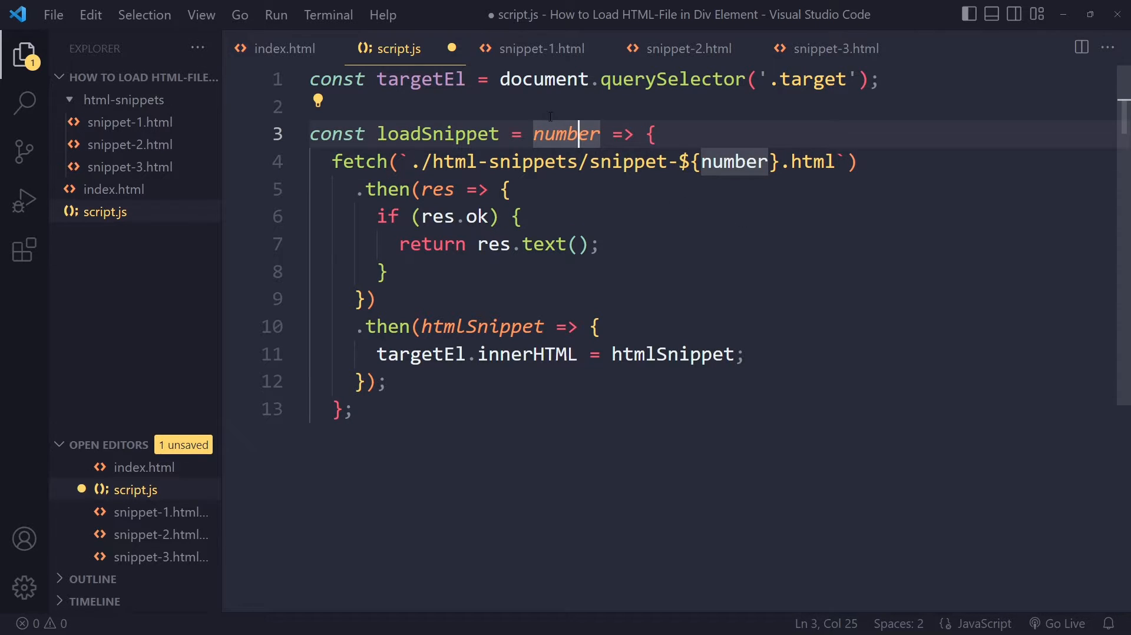
pyautogui.click(284, 48)
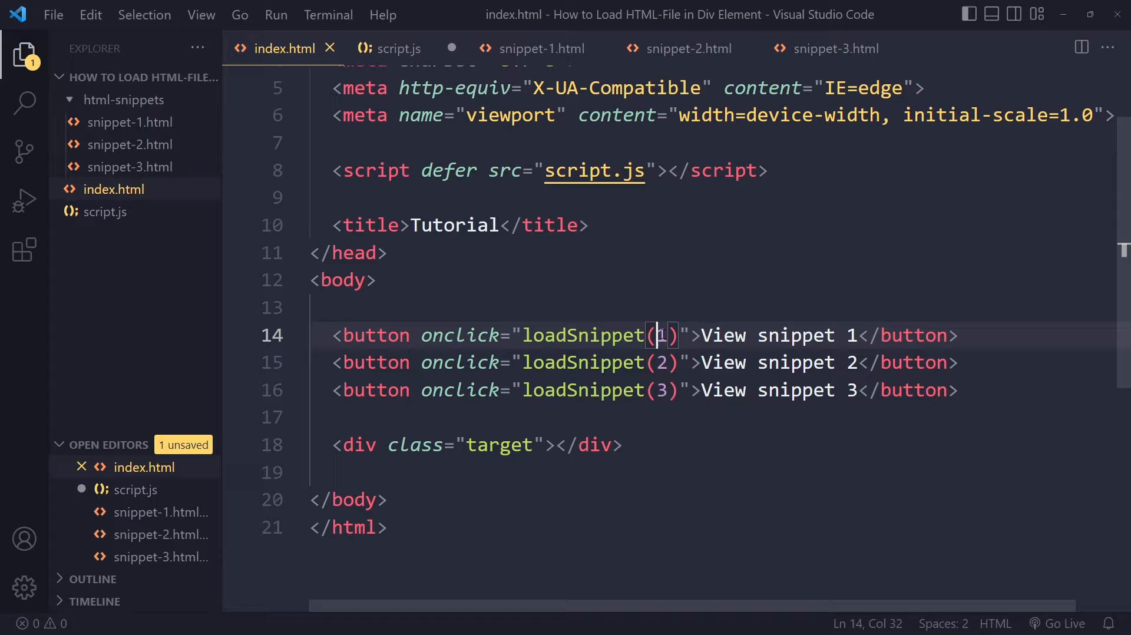
# Walk through the fetch call, the first then handler and the res.ok check in script.js.
pyautogui.click(398, 49)
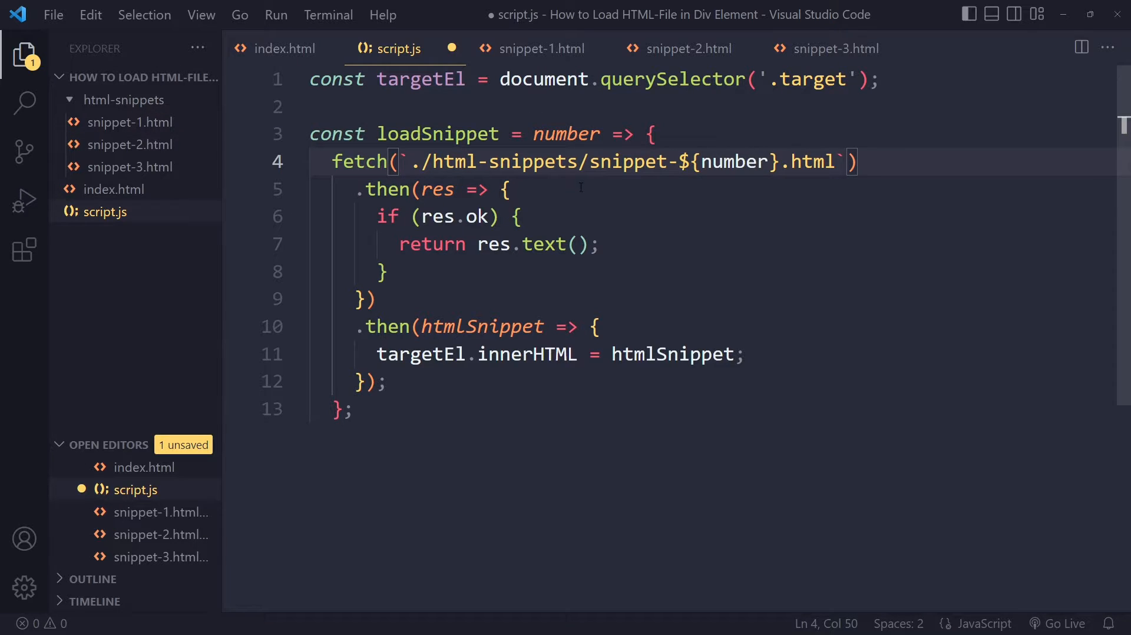
pyautogui.click(859, 162)
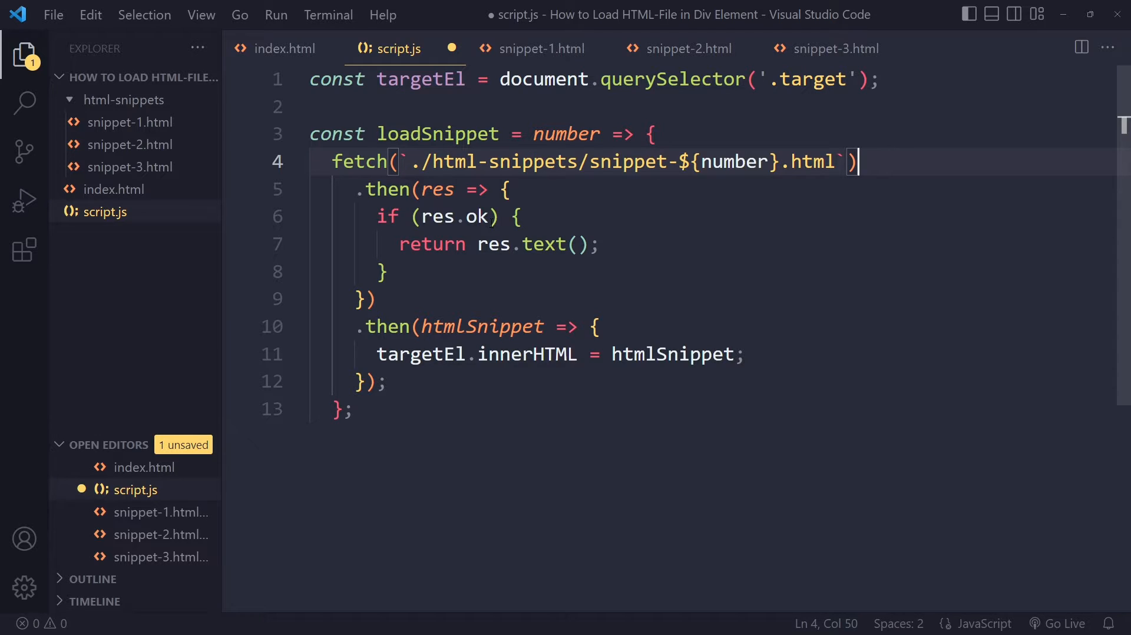
pyautogui.click(390, 189)
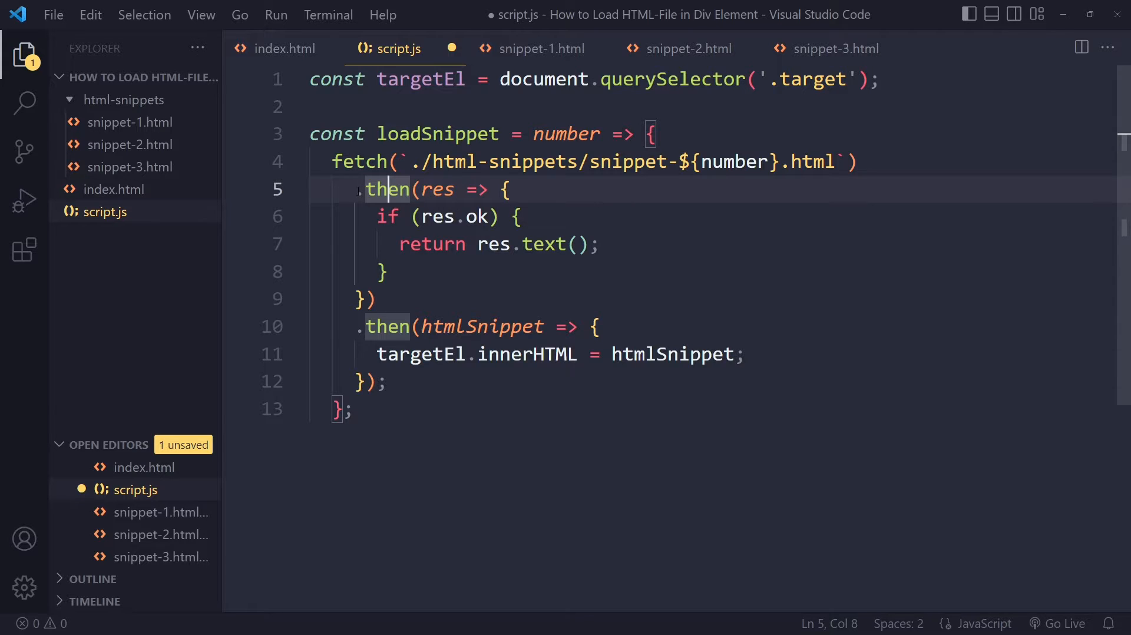
pyautogui.doubleClick(435, 189)
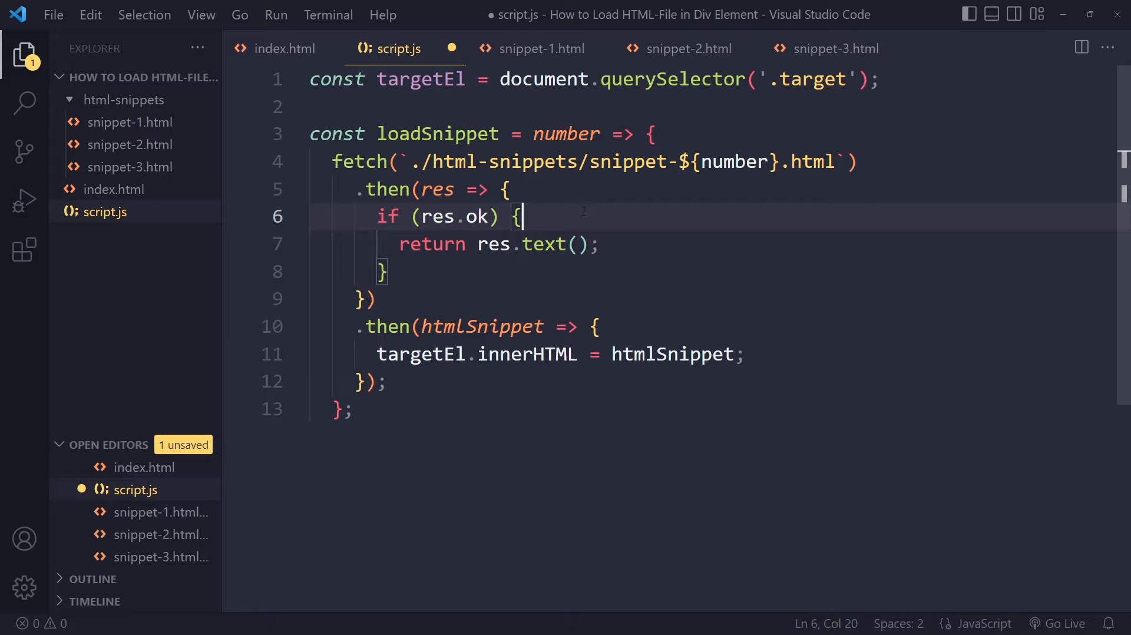
pyautogui.click(540, 243)
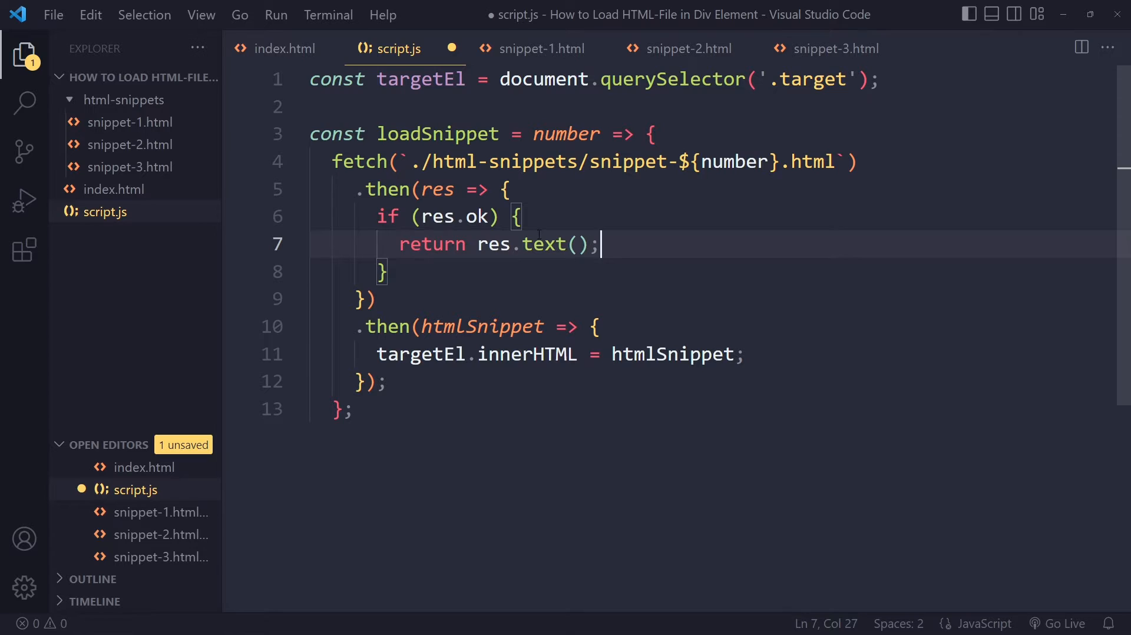
# Replace the response method name with json in the loadSnippet handler.
pyautogui.doubleClick(543, 244)
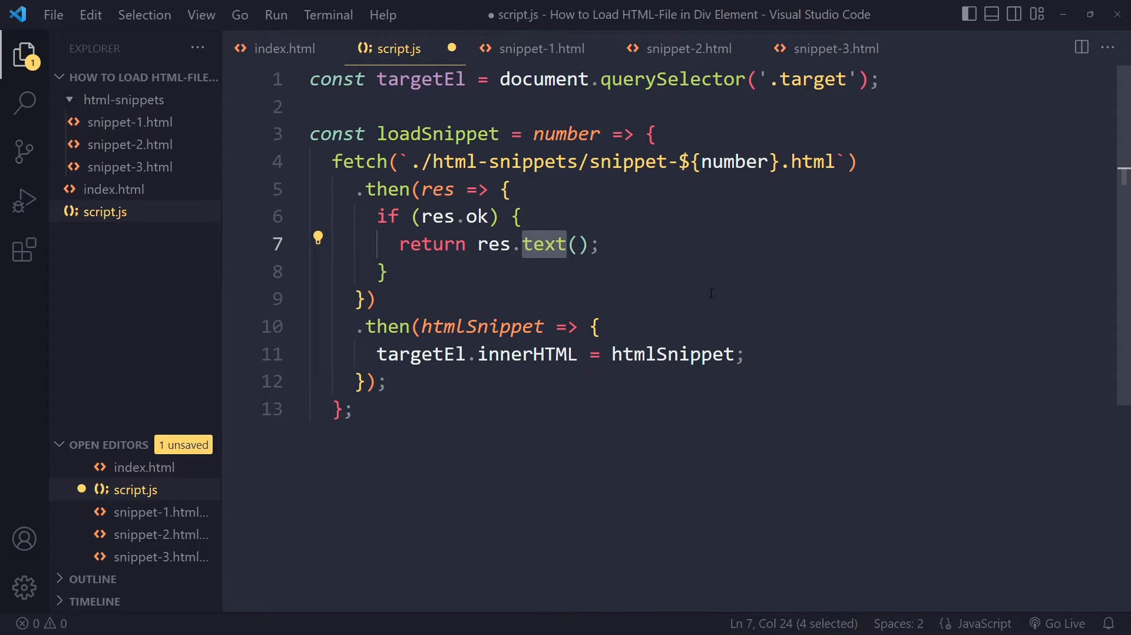
pyautogui.write('json`')
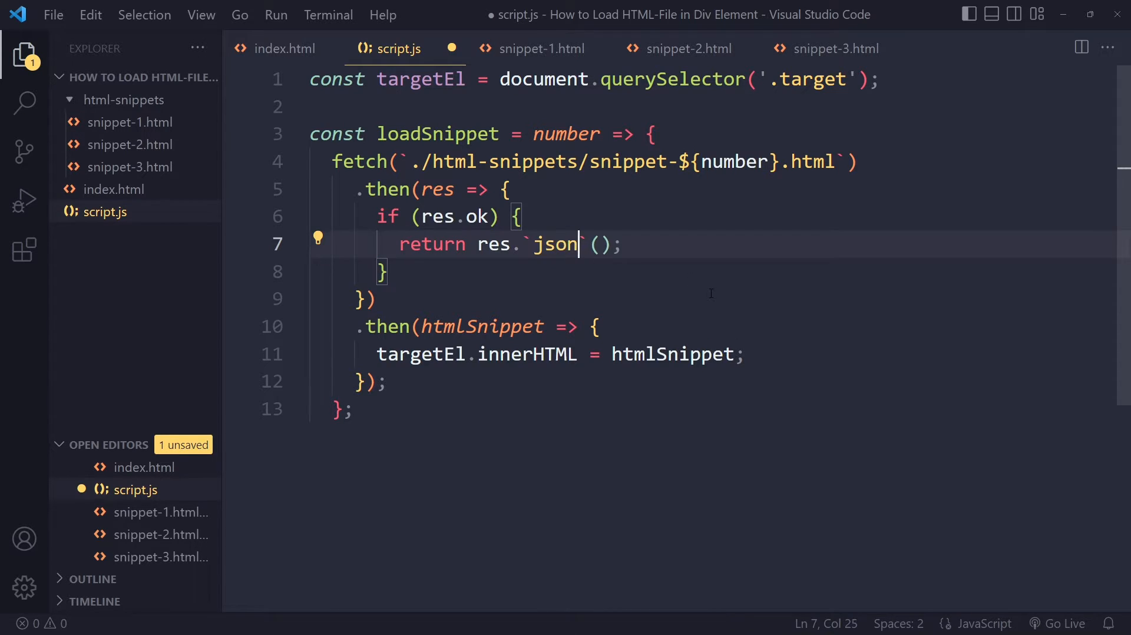
pyautogui.press('Backspace')
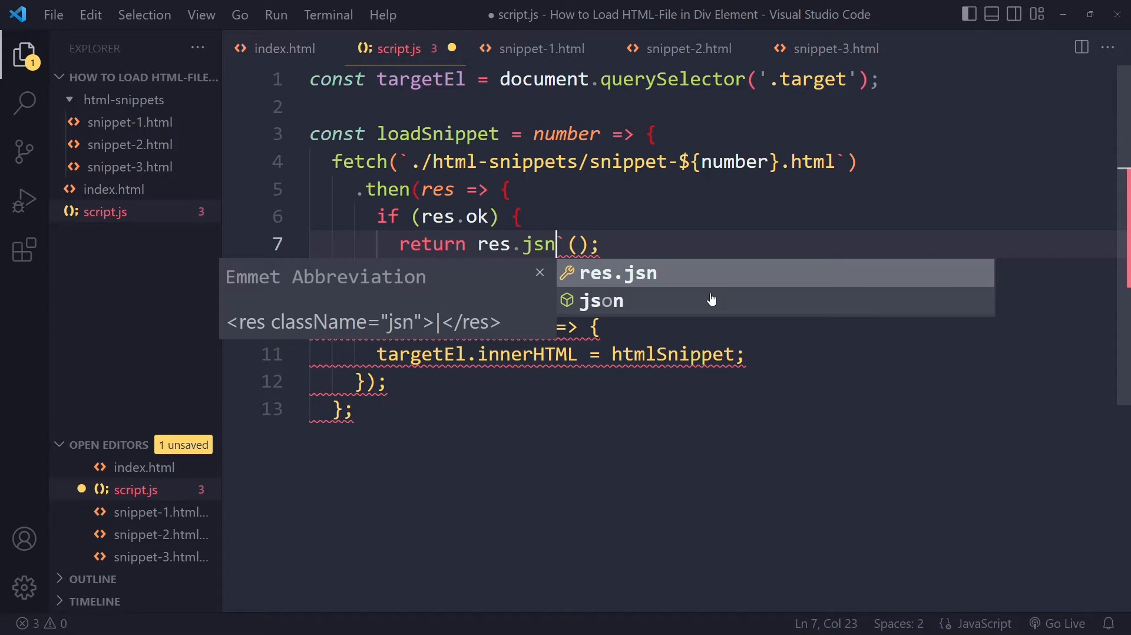
pyautogui.write('n')
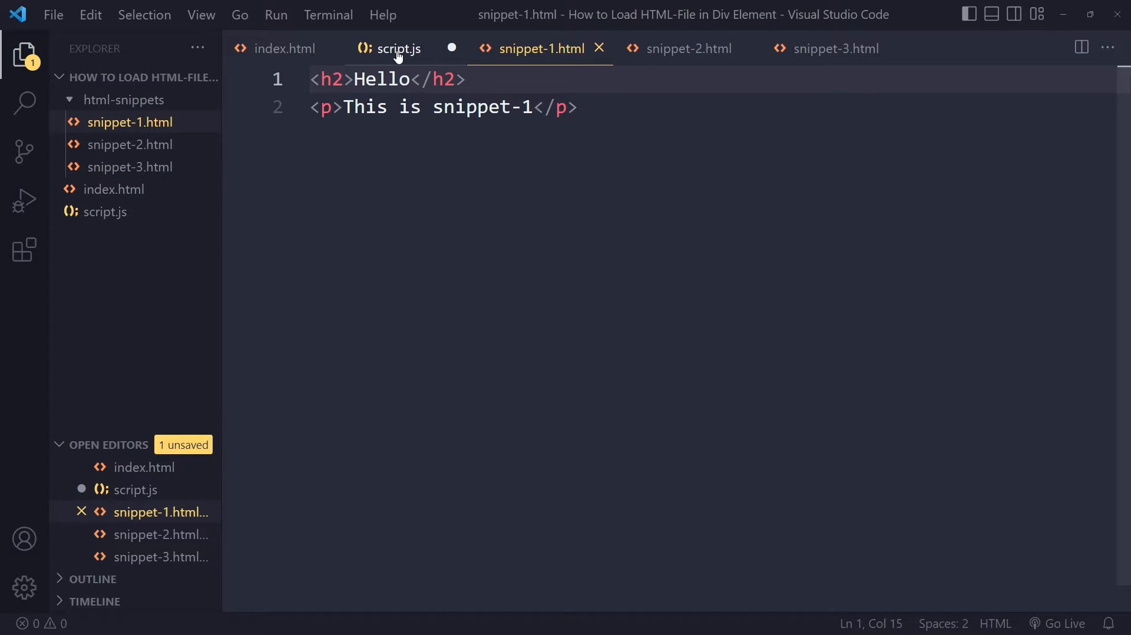
pyautogui.click(397, 48)
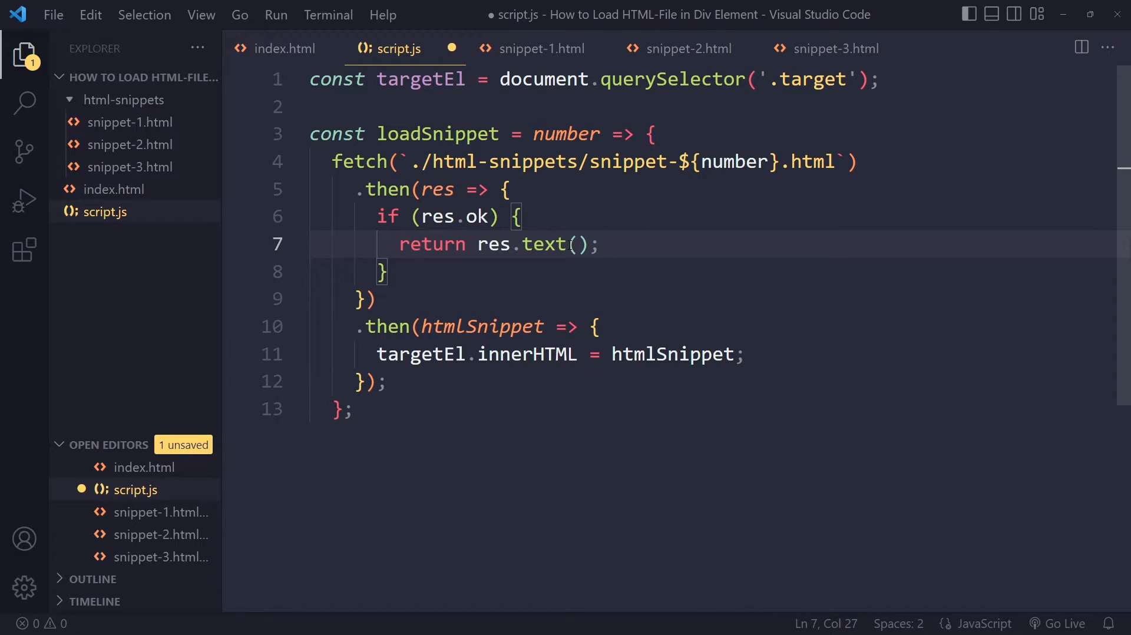
pyautogui.moveTo(571, 265)
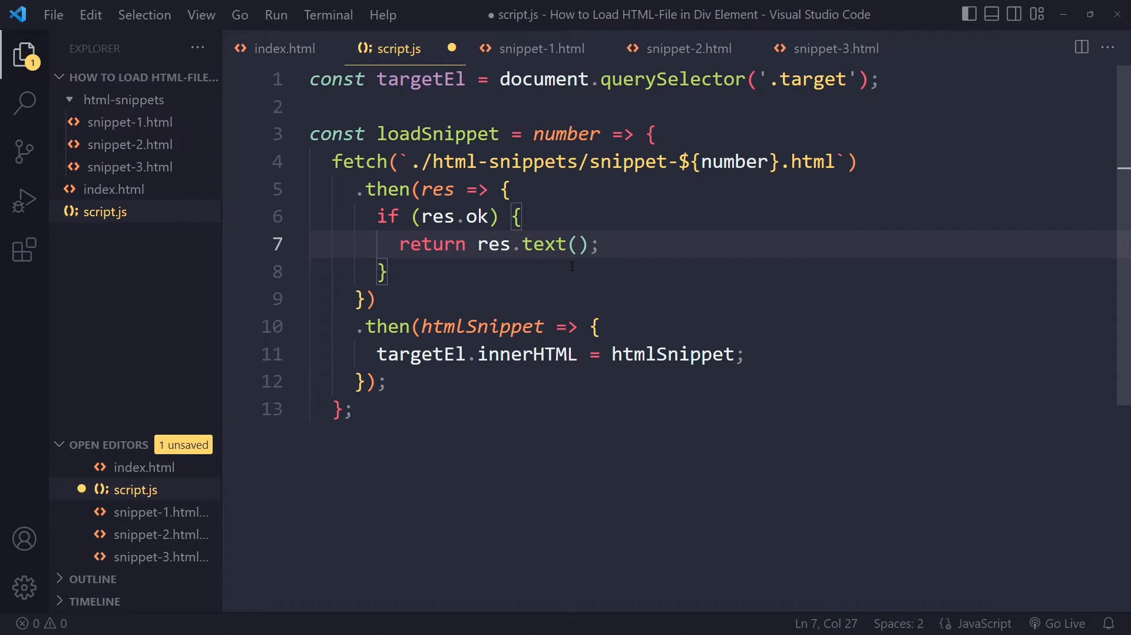
pyautogui.moveTo(546, 244)
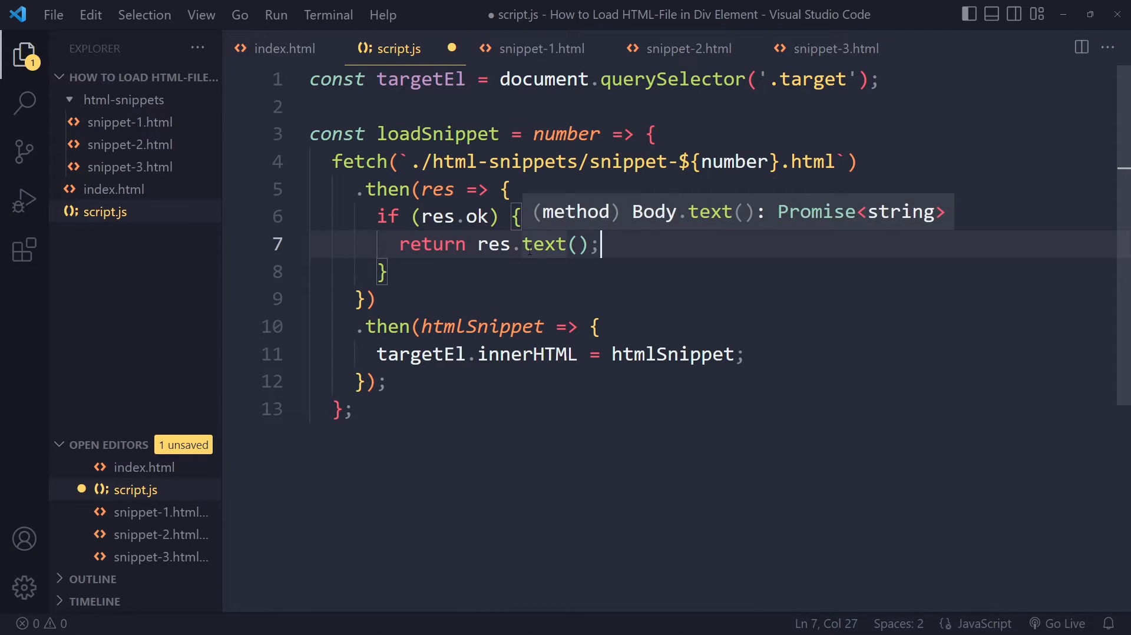
pyautogui.moveTo(544, 244)
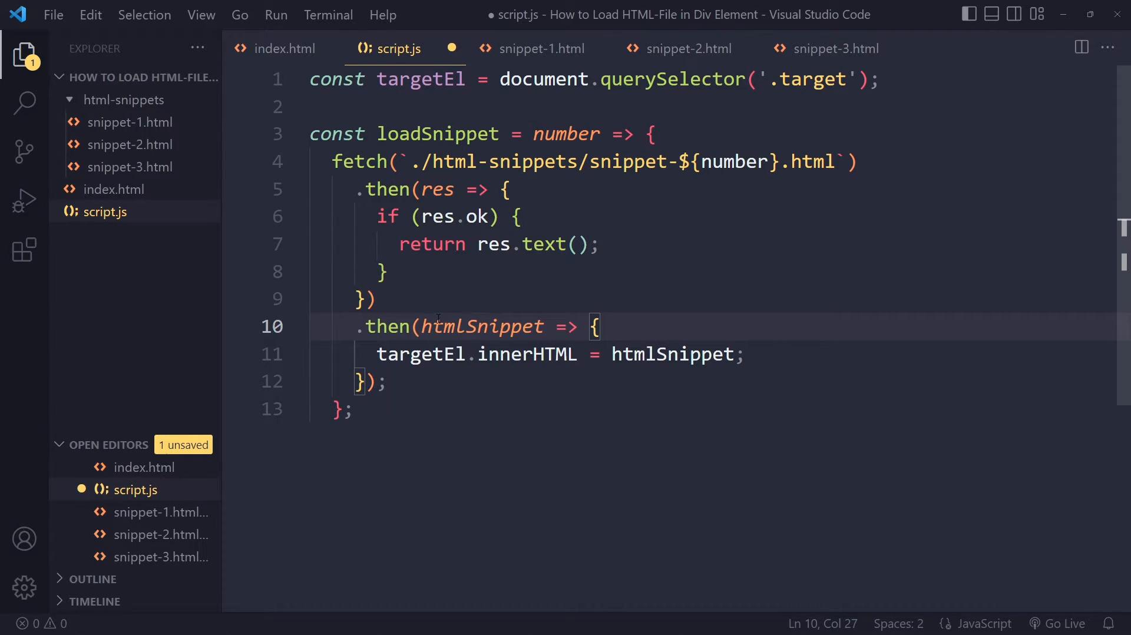
# Compare snippet-1.html and the index.html button calls with the htmlSnippet variable in script.js.
pyautogui.click(542, 49)
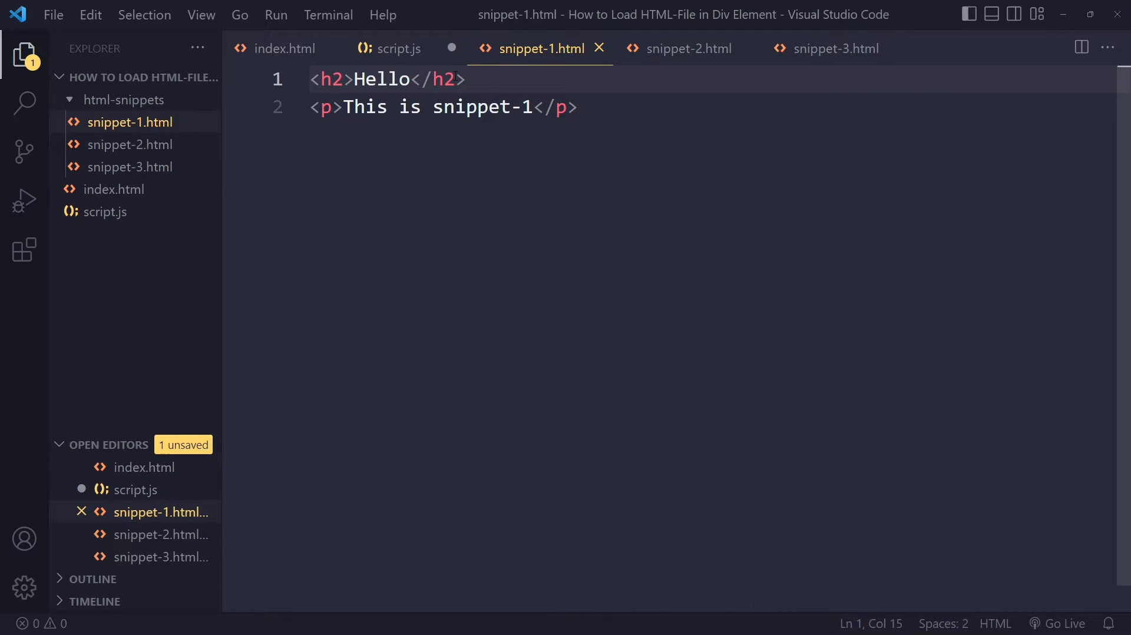
pyautogui.click(398, 48)
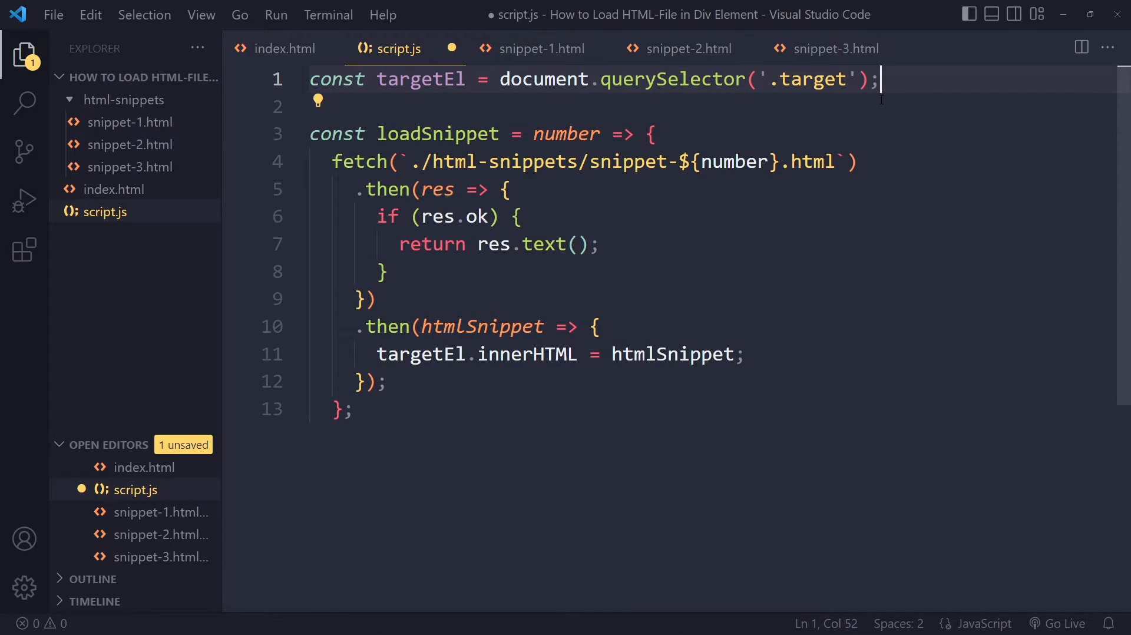
pyautogui.click(283, 48)
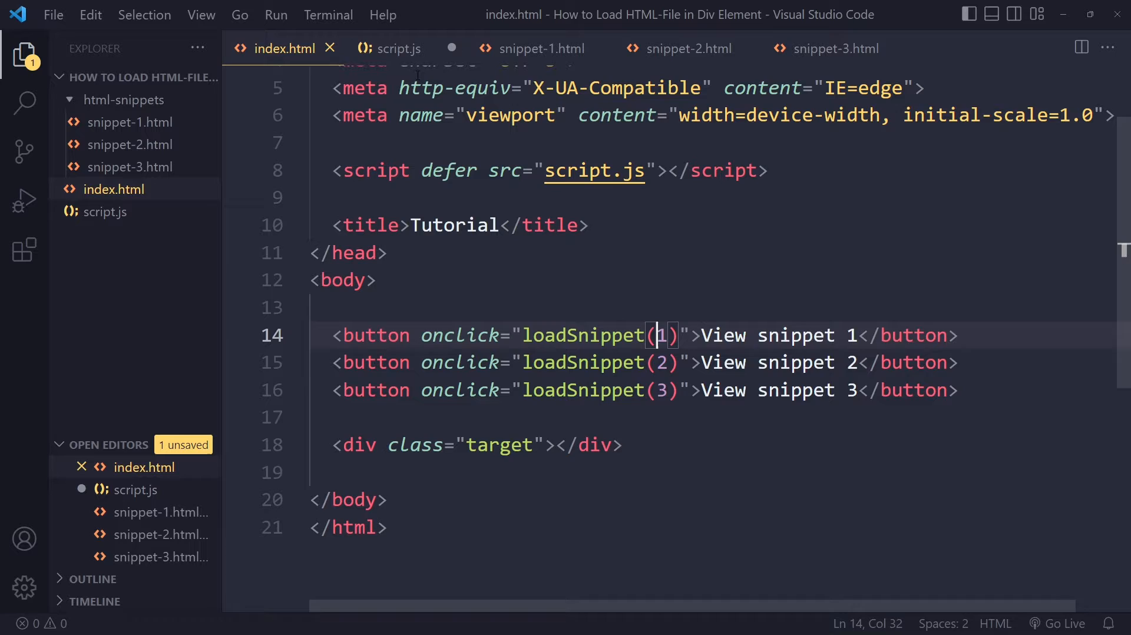
pyautogui.click(397, 49)
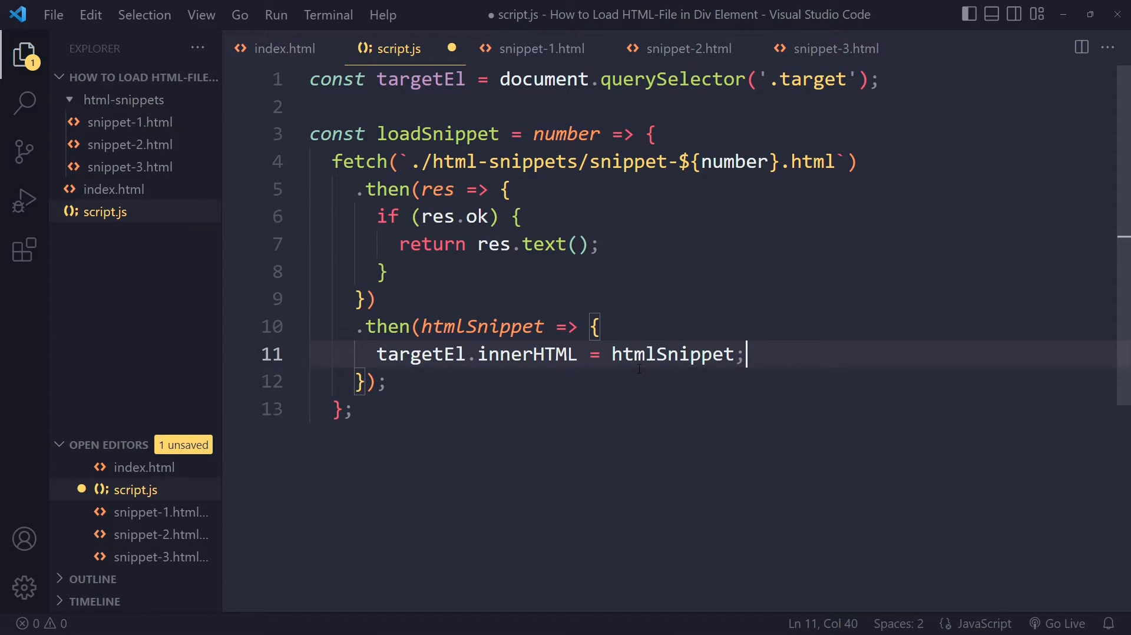
pyautogui.doubleClick(673, 354)
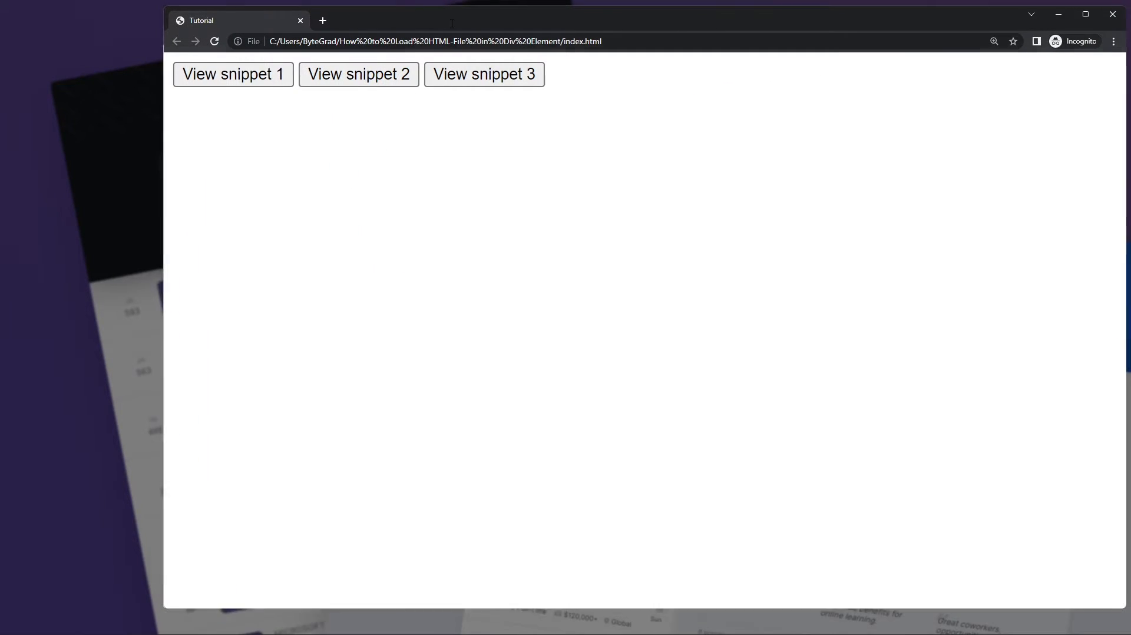
# Reload the index.html page opened straight from disk in Chrome.
pyautogui.press('F12')
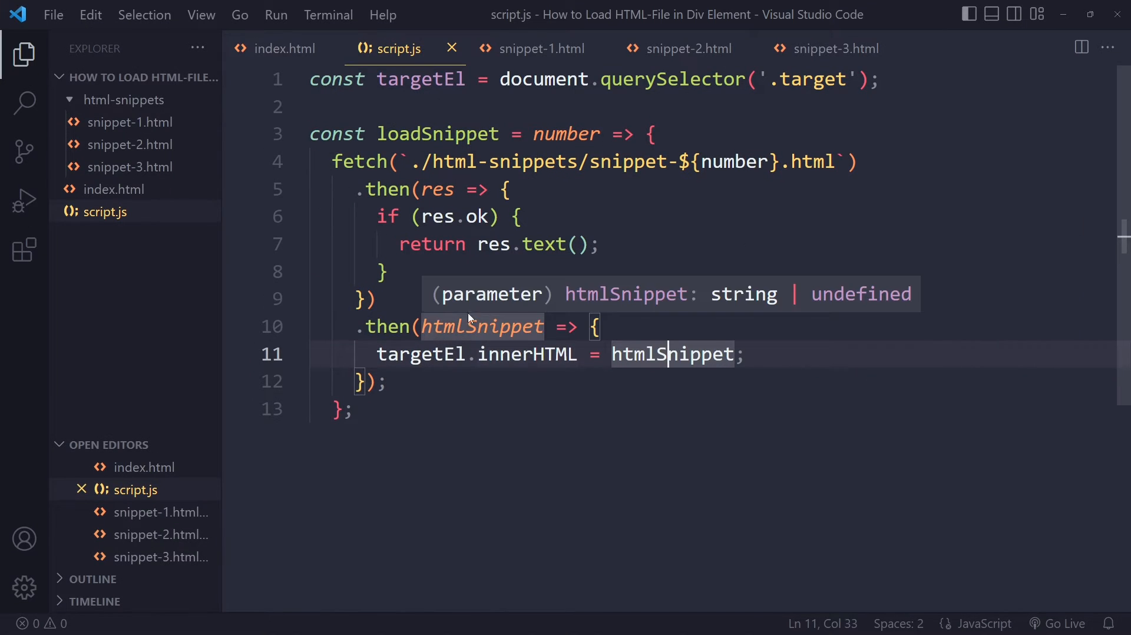
pyautogui.moveTo(828, 309)
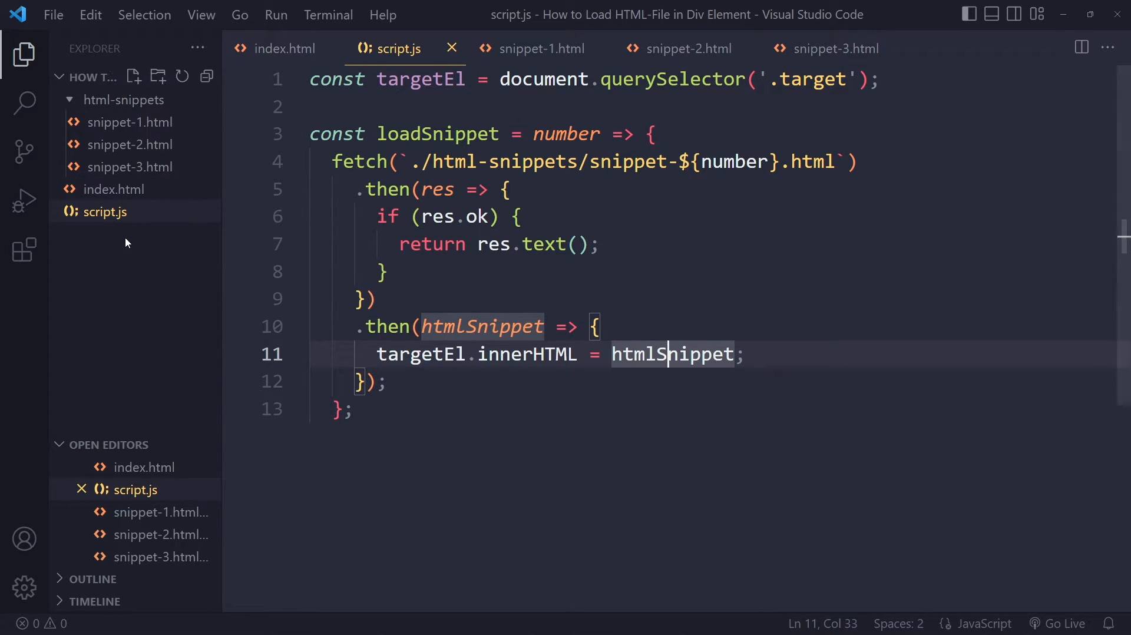
pyautogui.moveTo(1067, 623)
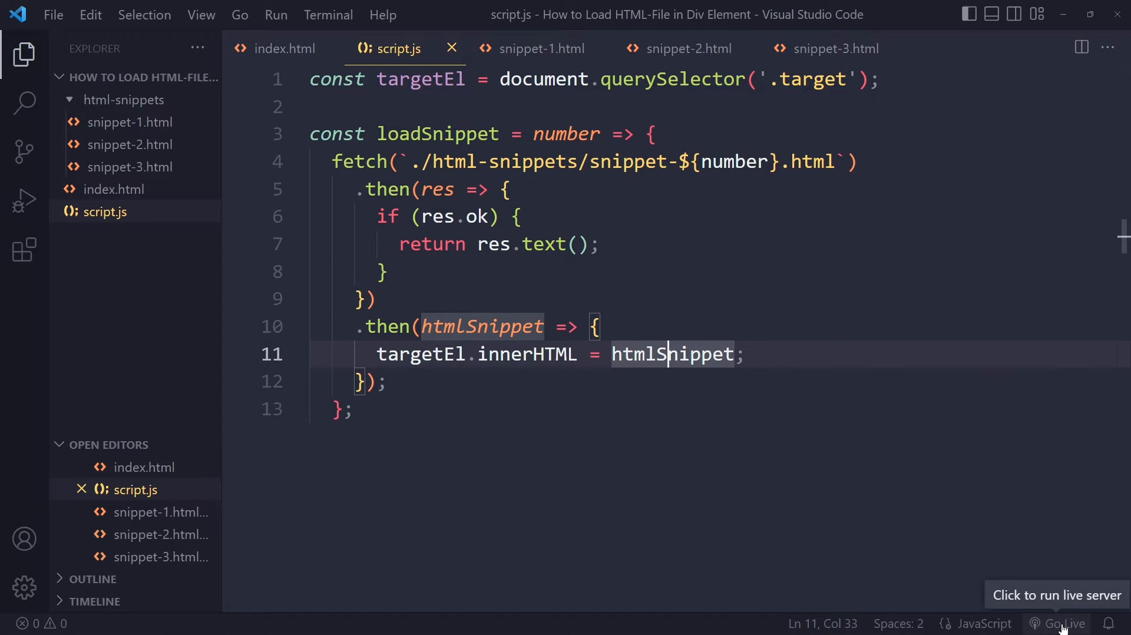
pyautogui.click(23, 251)
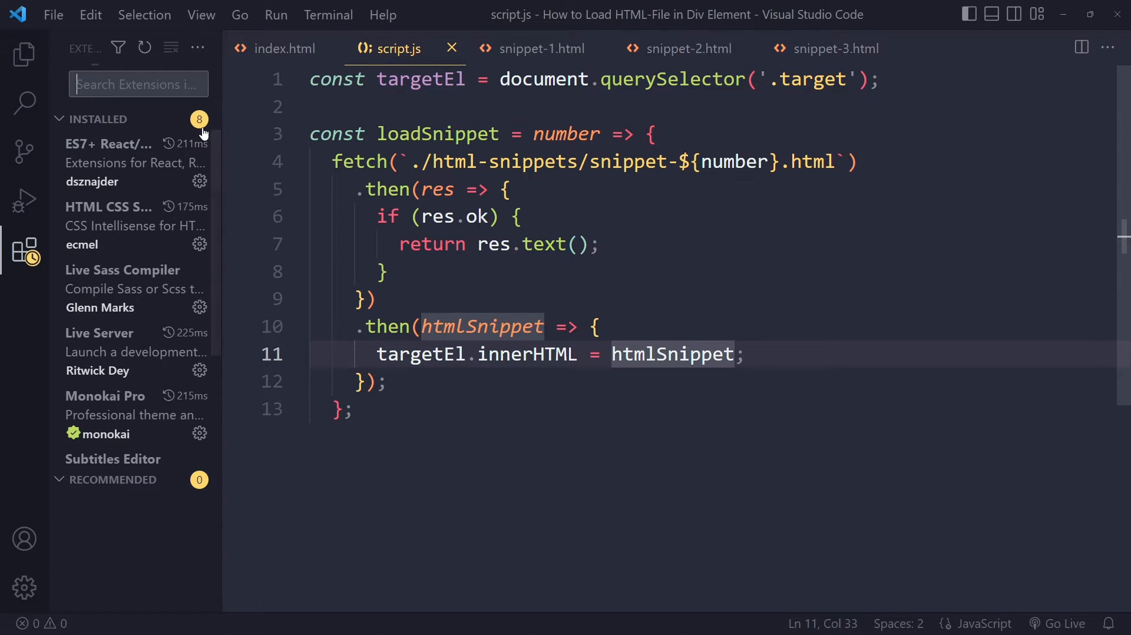
pyautogui.click(99, 332)
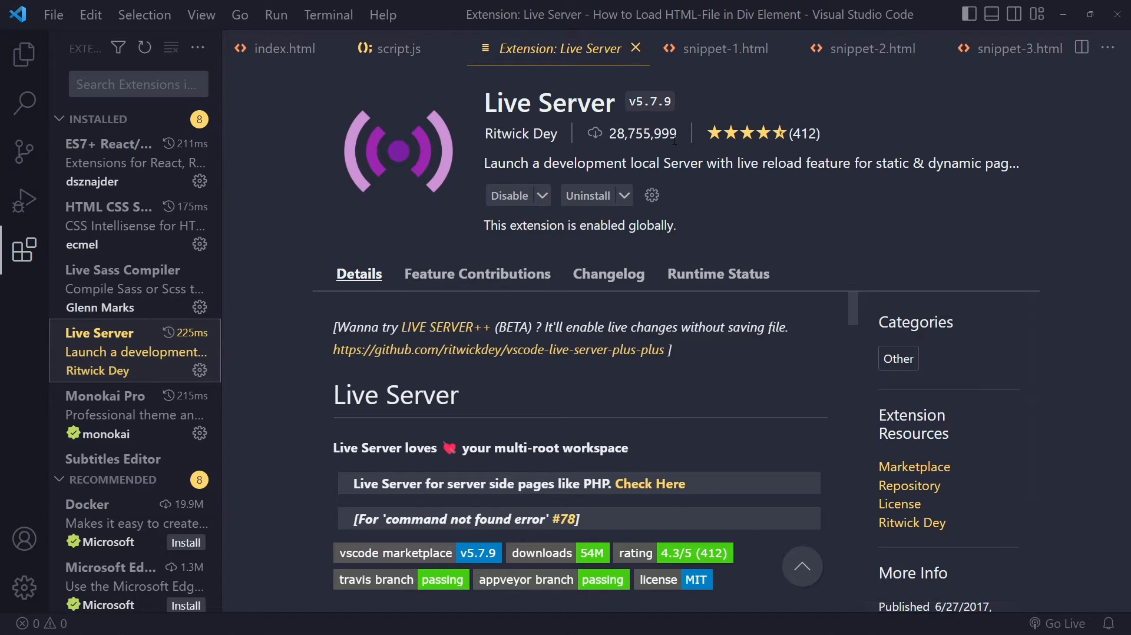
pyautogui.click(395, 48)
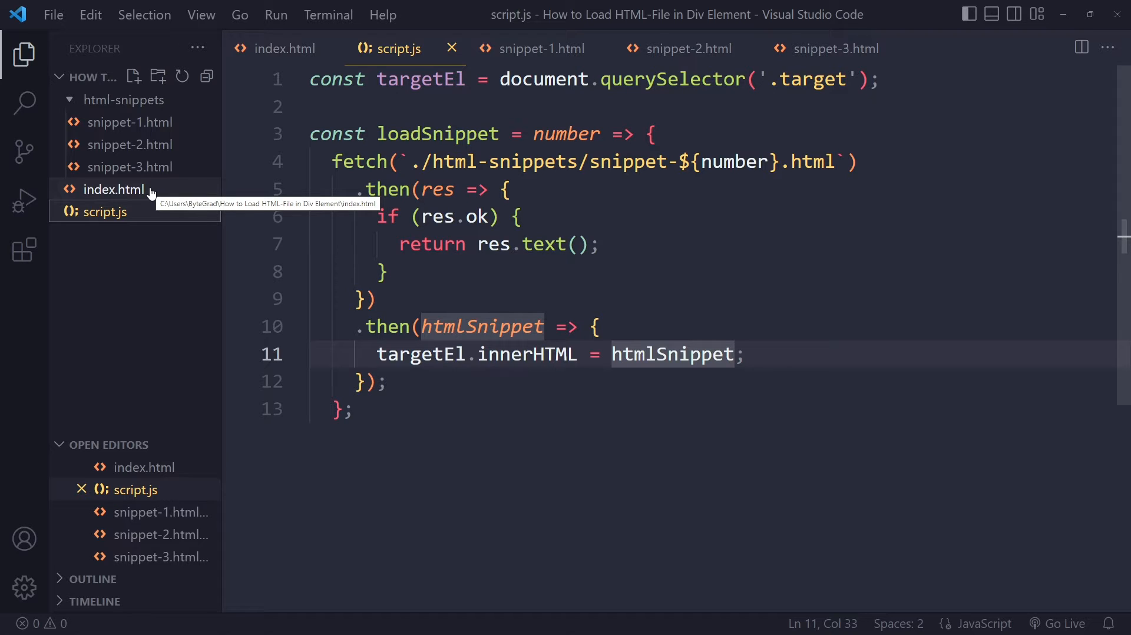
# Launch index.html with Open with Live Server from the Explorer.
pyautogui.rightClick(114, 189)
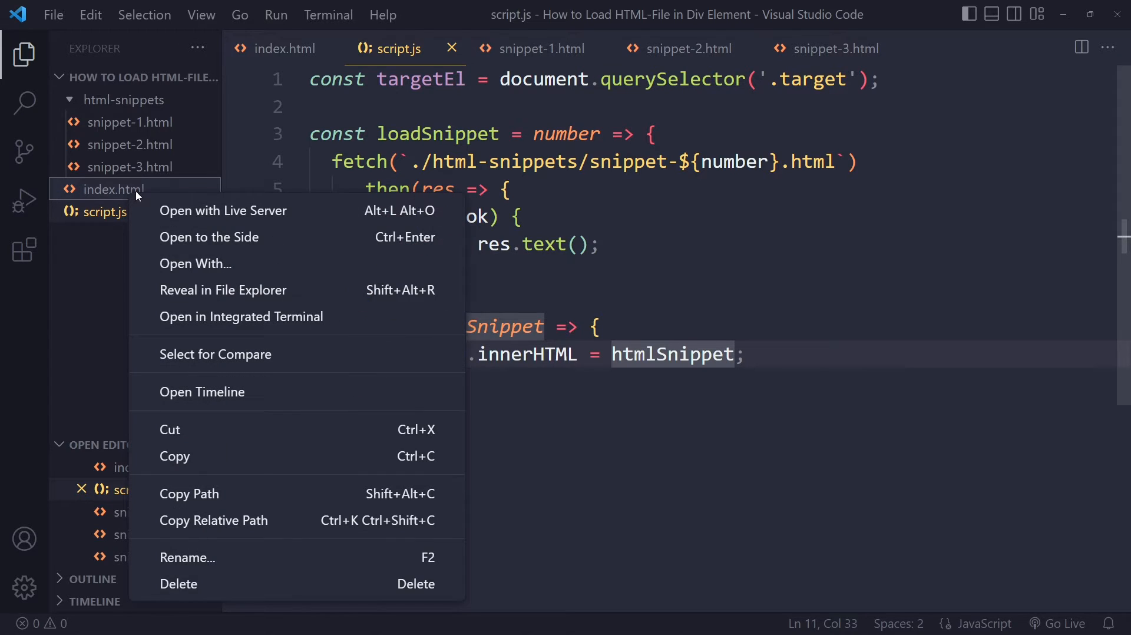
pyautogui.moveTo(224, 209)
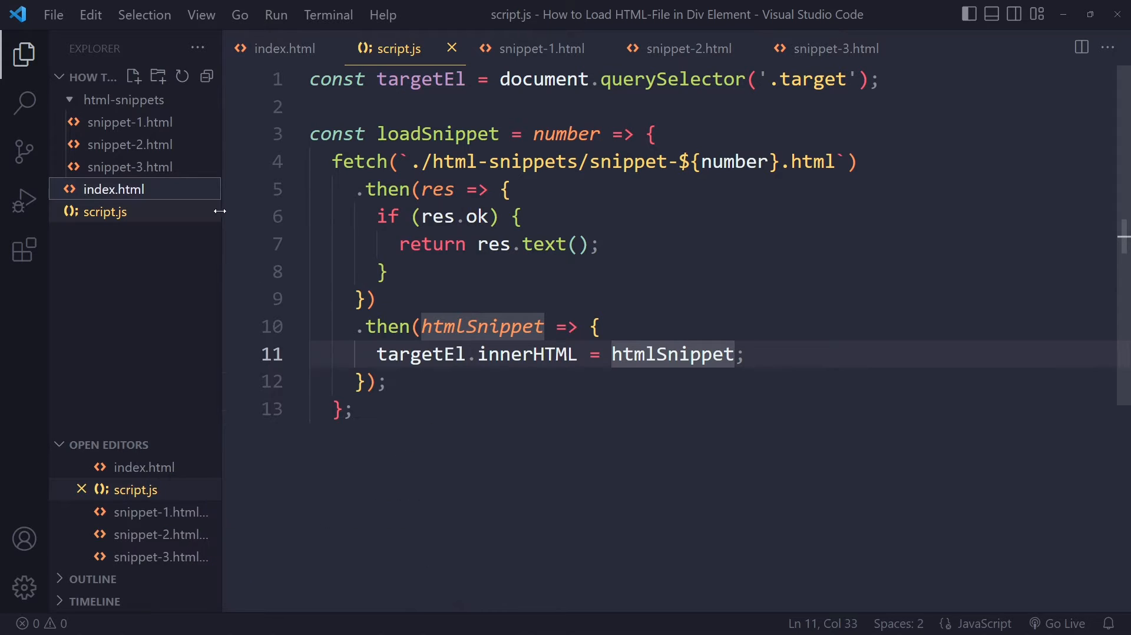
pyautogui.click(1064, 623)
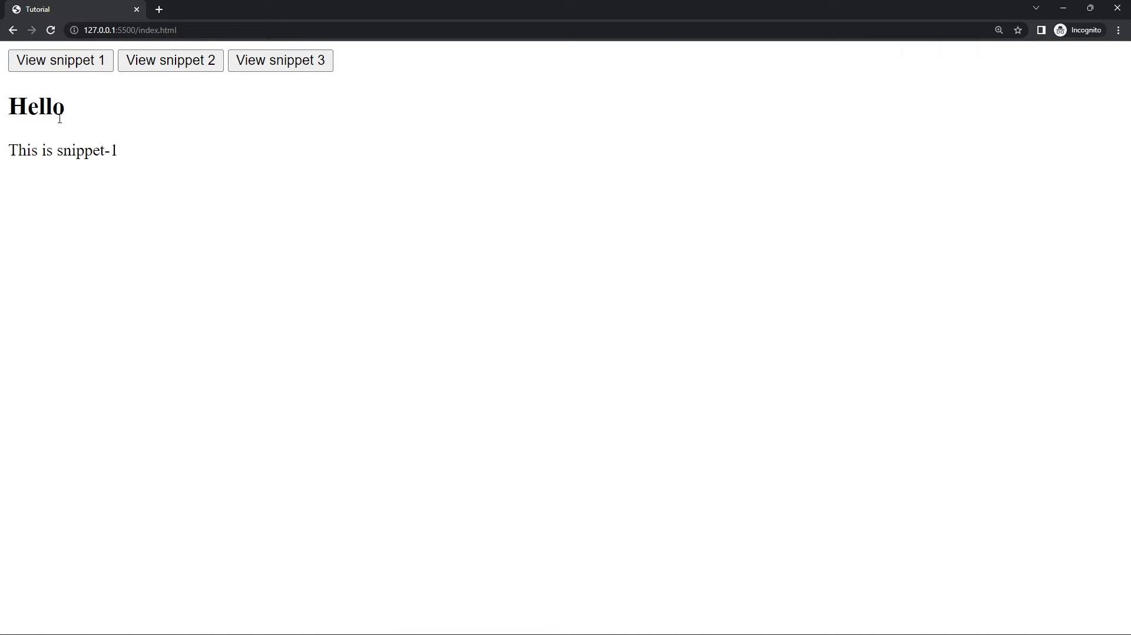
pyautogui.moveTo(404, 97)
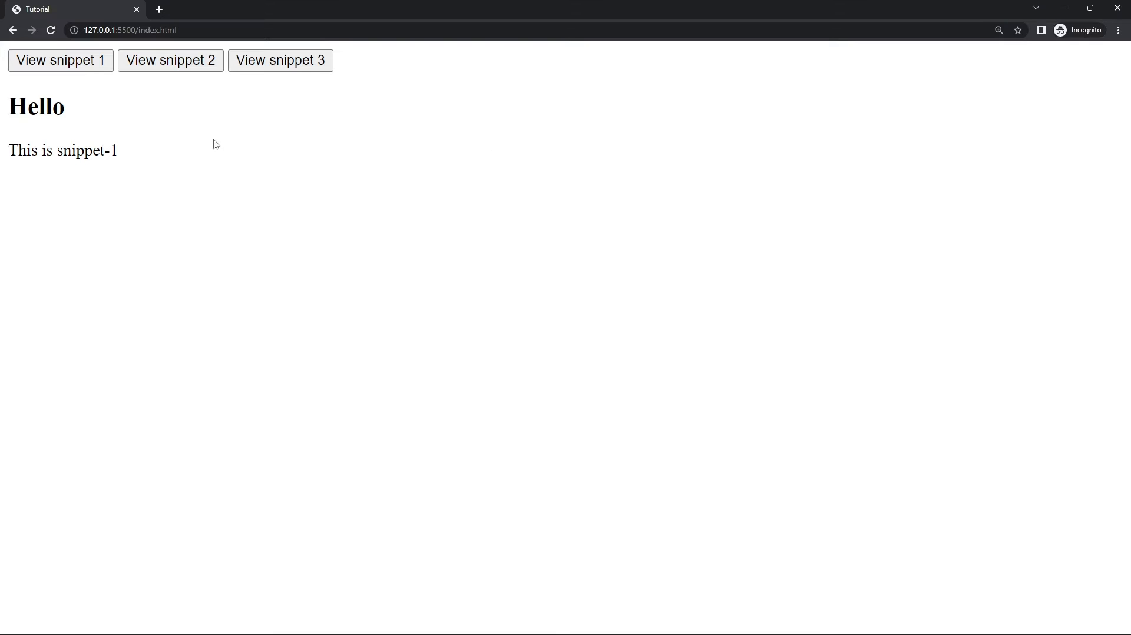
pyautogui.moveTo(121, 170)
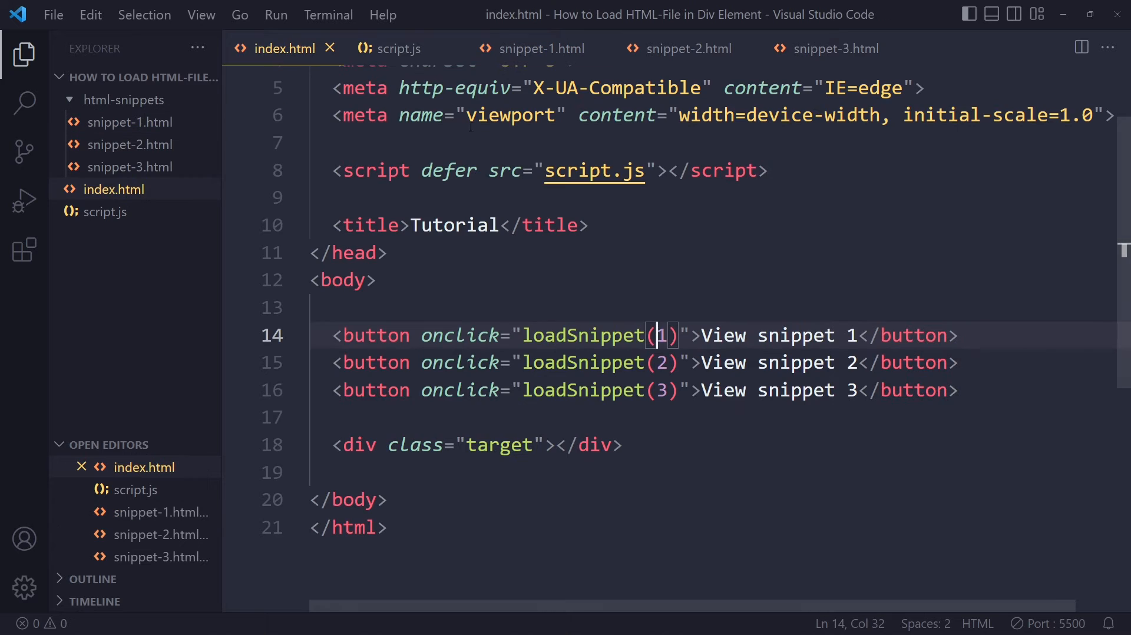
# Check the button calls, snippet-2's Good day heading and the line inserting the snippet into the div.
pyautogui.click(958, 361)
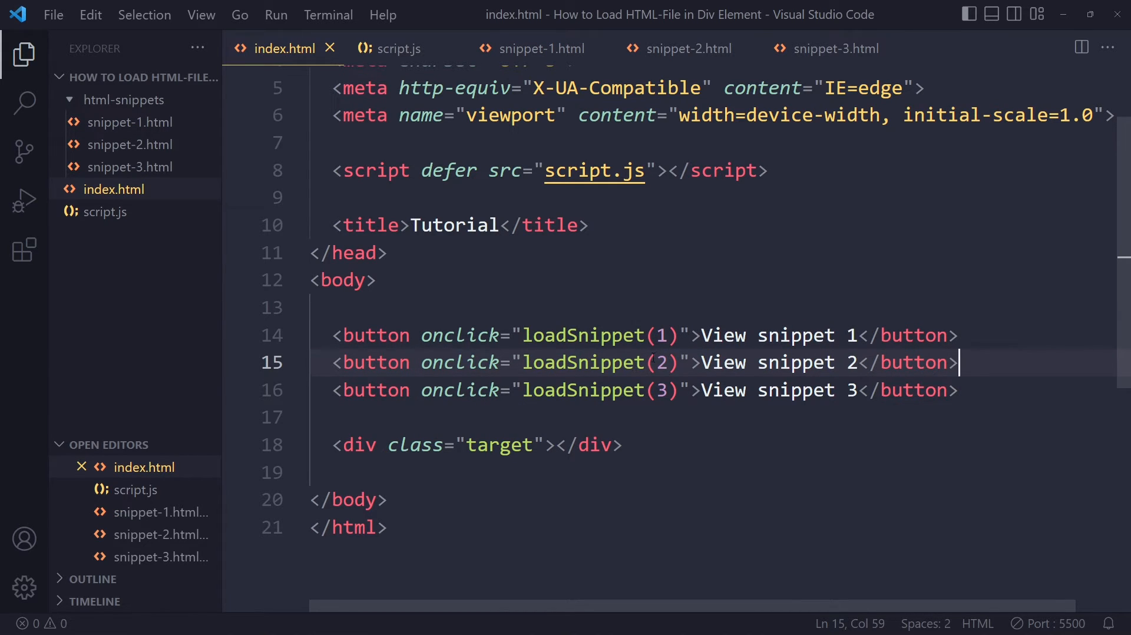
pyautogui.click(400, 48)
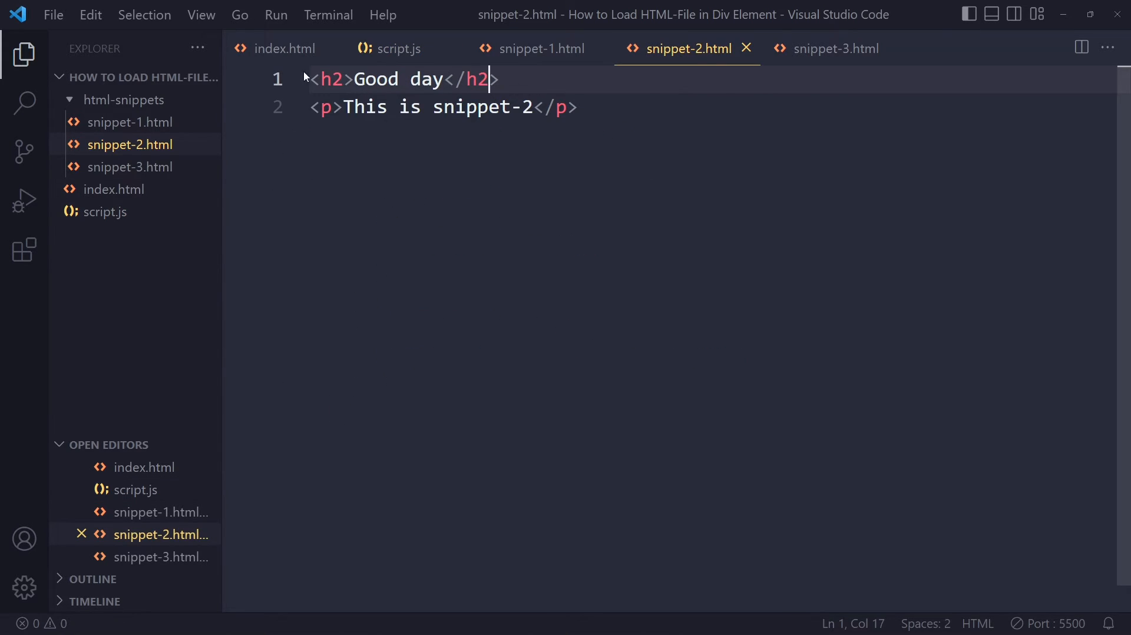
pyautogui.click(398, 48)
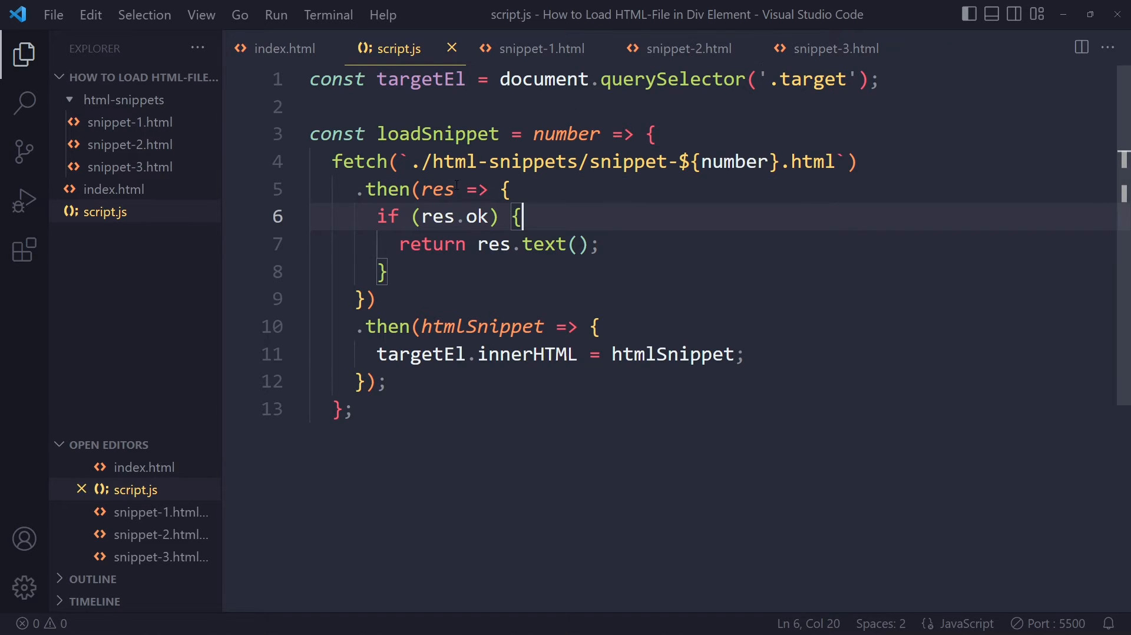
pyautogui.click(442, 326)
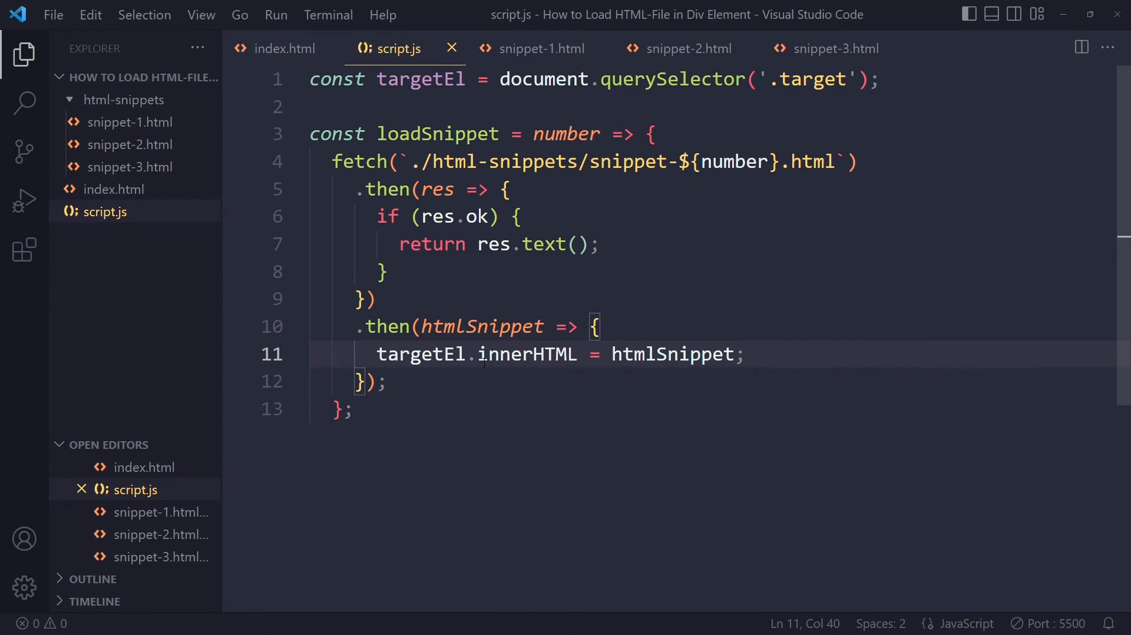
pyautogui.moveTo(527, 354)
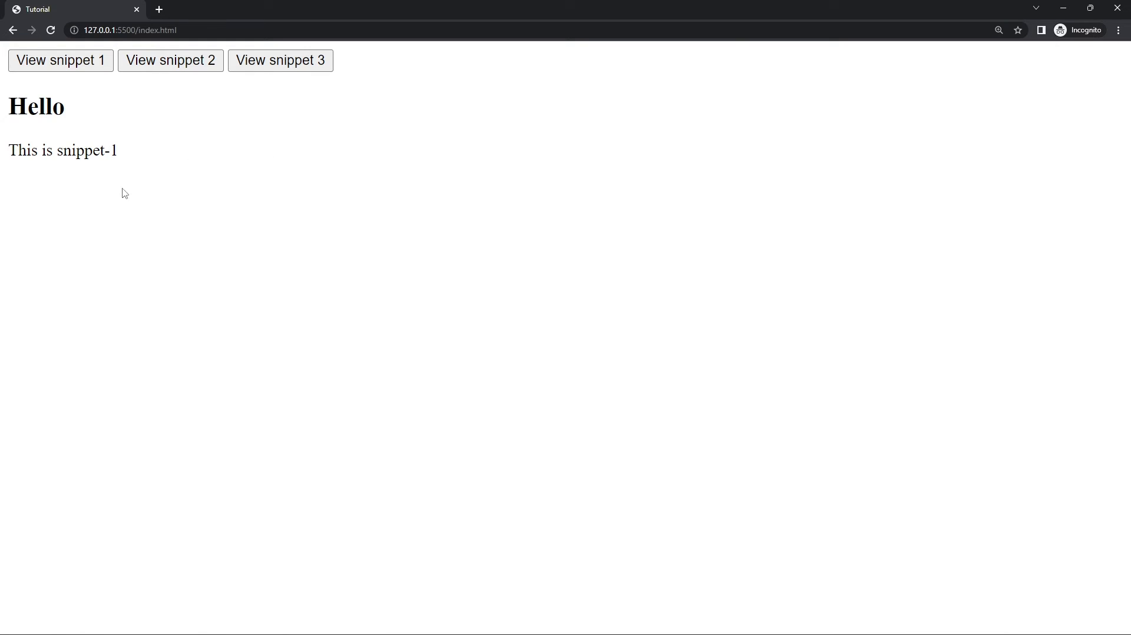
pyautogui.moveTo(65, 184)
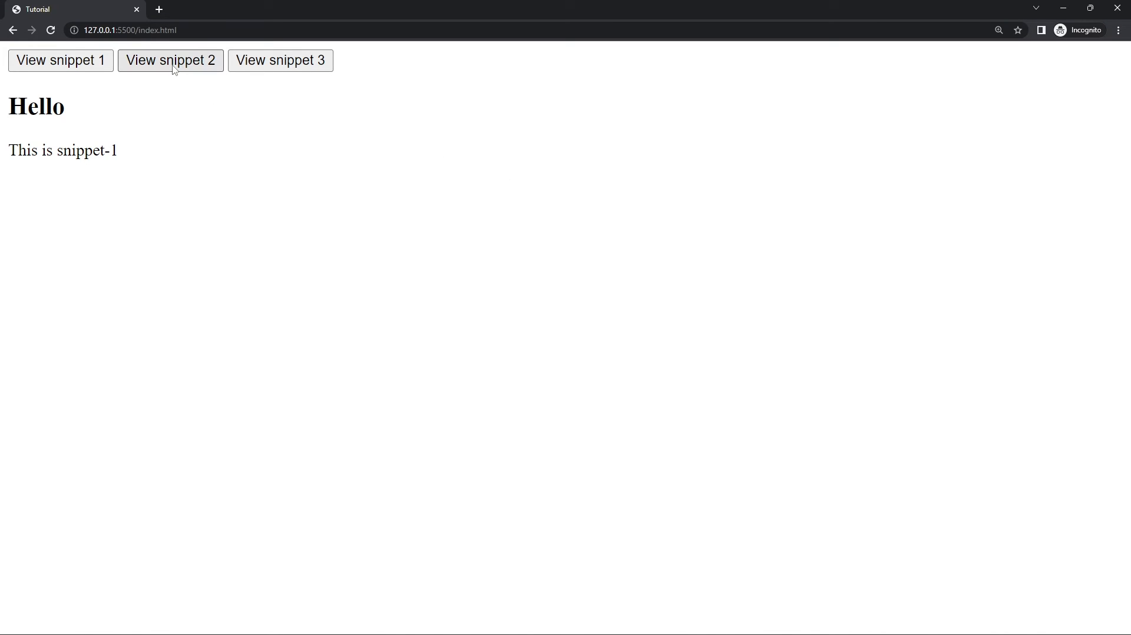
# Load snippet 2's Good day content on the served page.
pyautogui.click(169, 60)
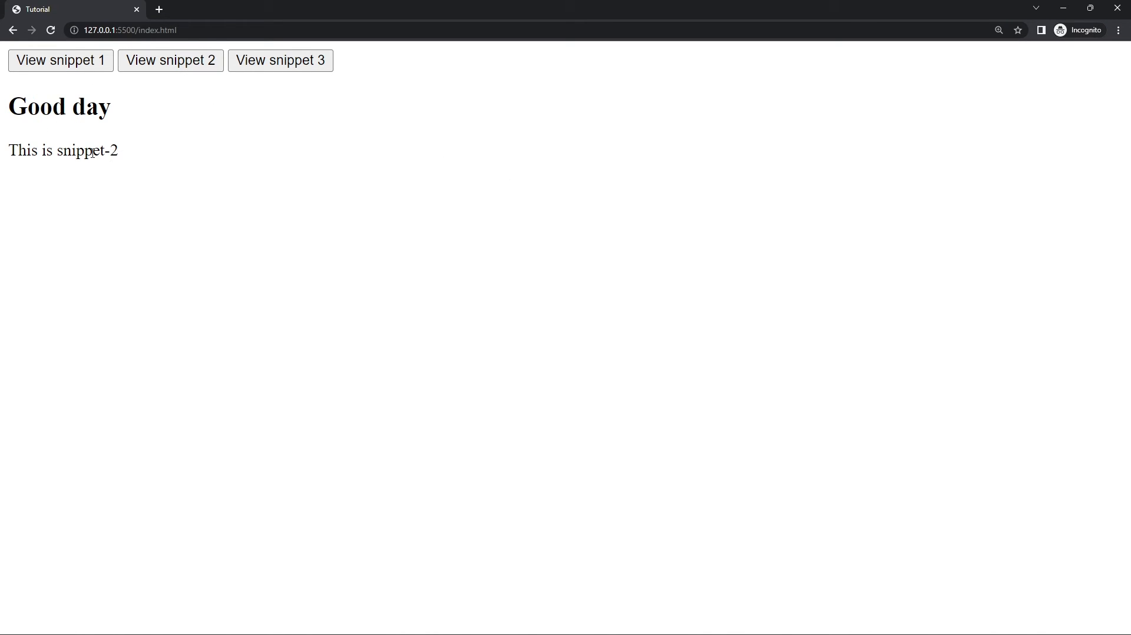
pyautogui.click(280, 60)
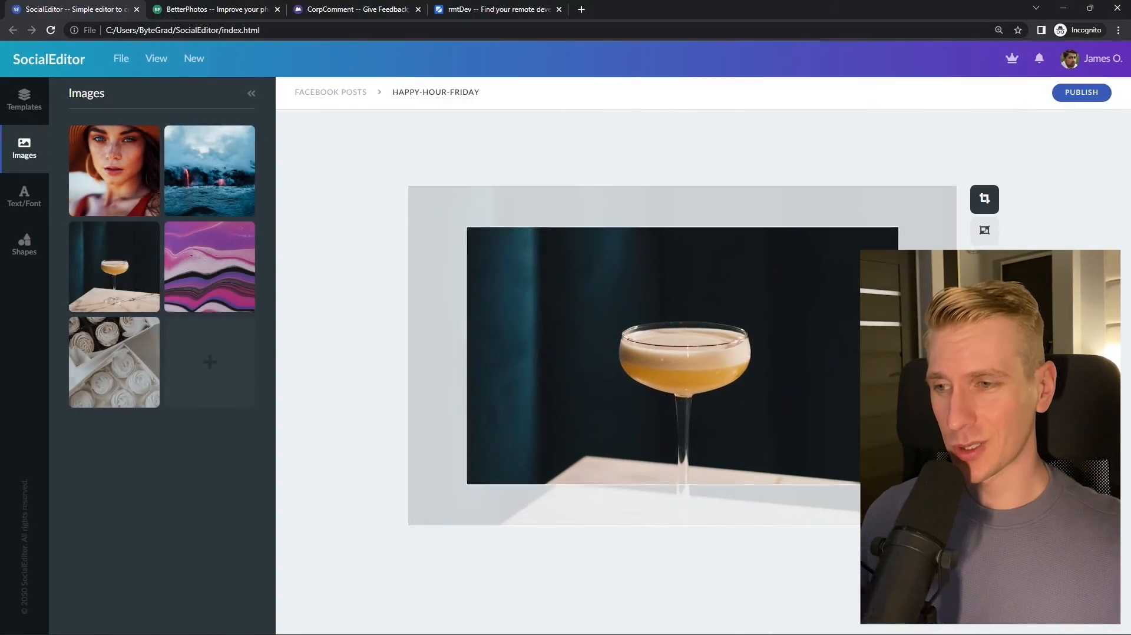
# Browse the SocialEditor, rmtDev and BetterPhotos demo project tabs, searching 'react developer'.
pyautogui.click(213, 8)
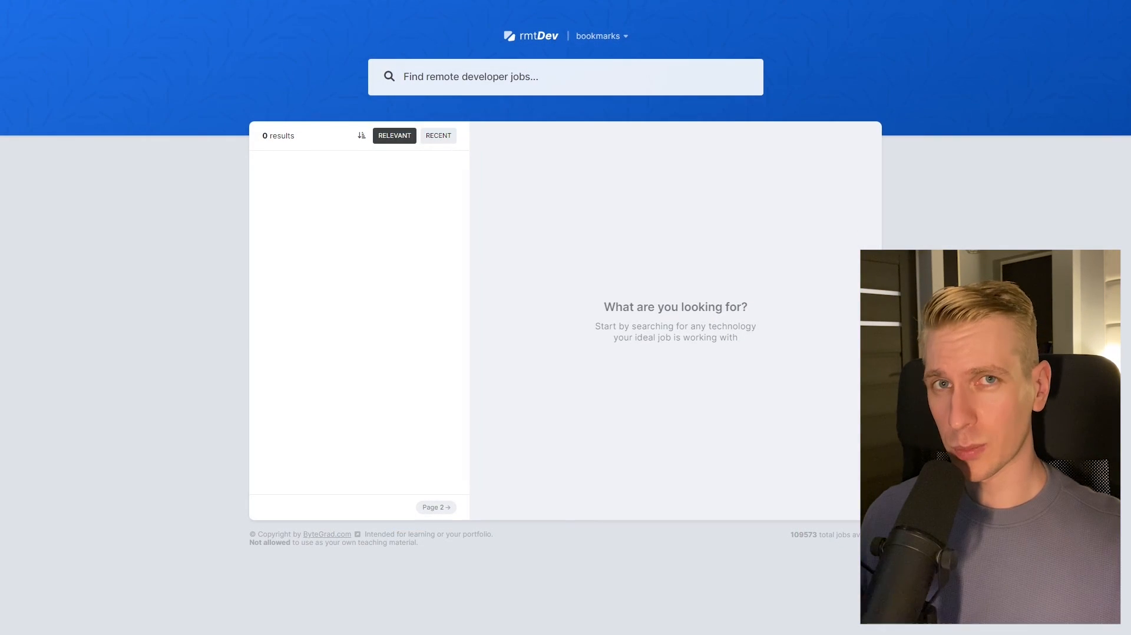
pyautogui.write('react developer')
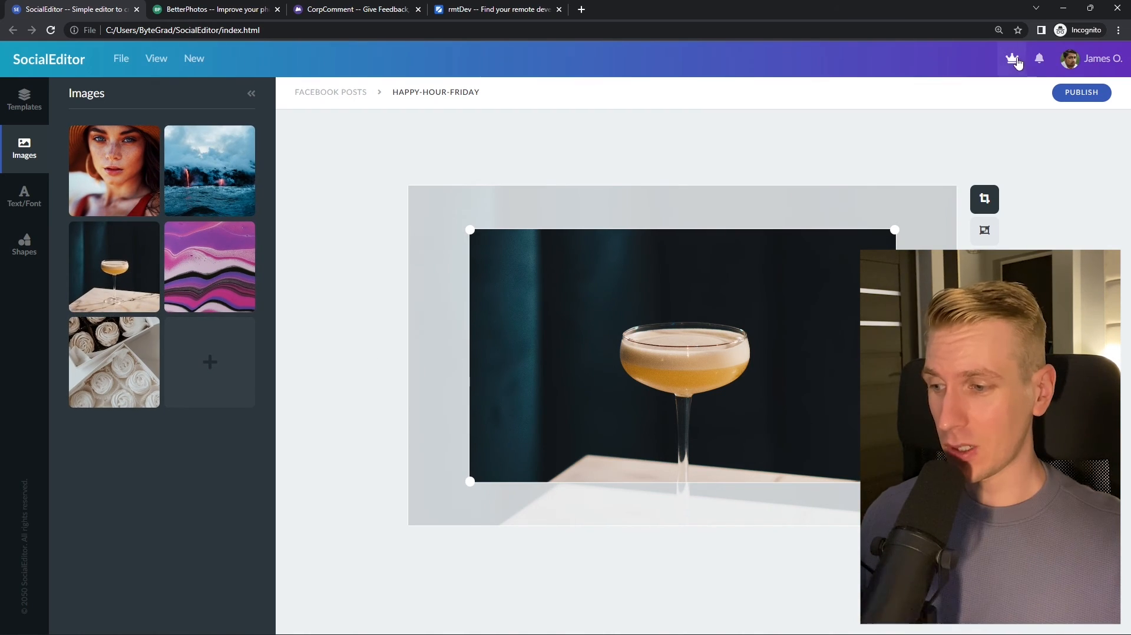
pyautogui.click(214, 9)
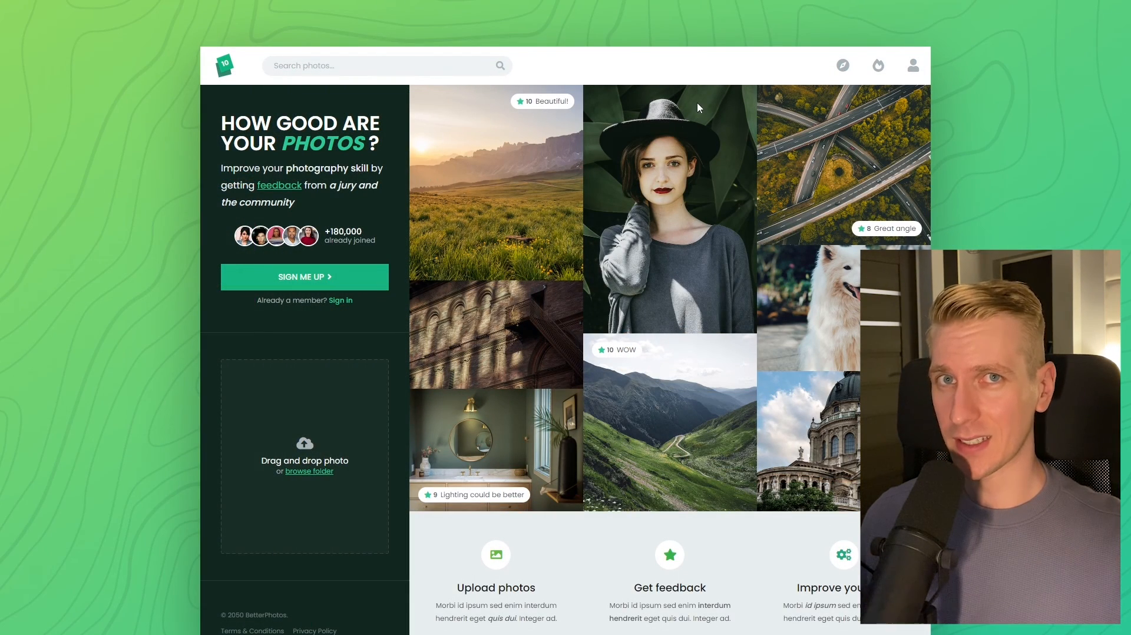